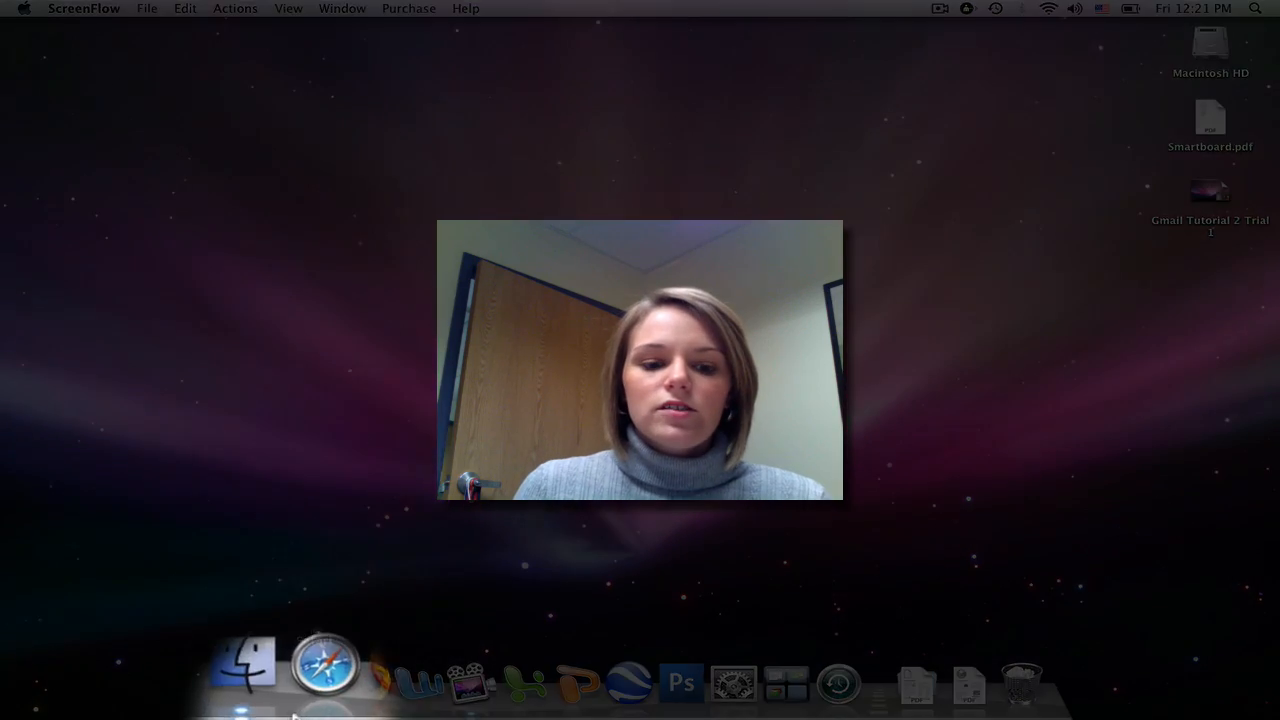
Step: Launch Firefox and begin entering the Gmail web address
left_click(366, 678)
type("H")
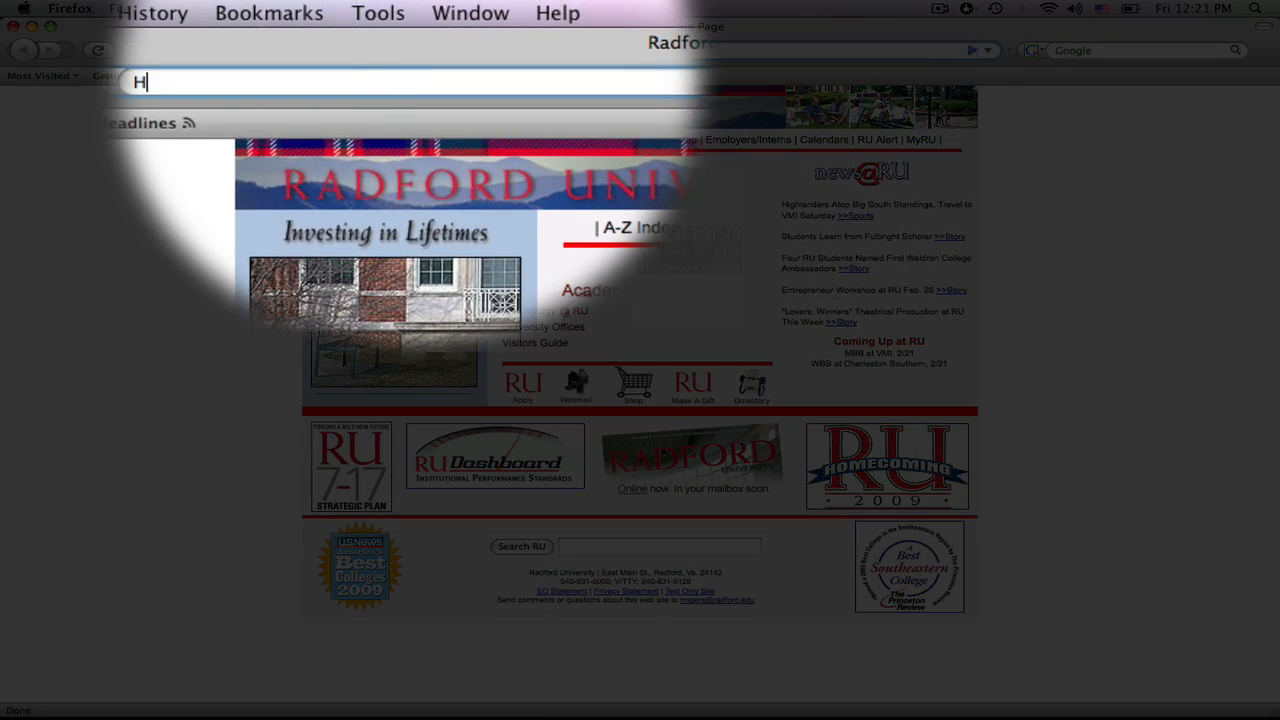
type("TTP://")
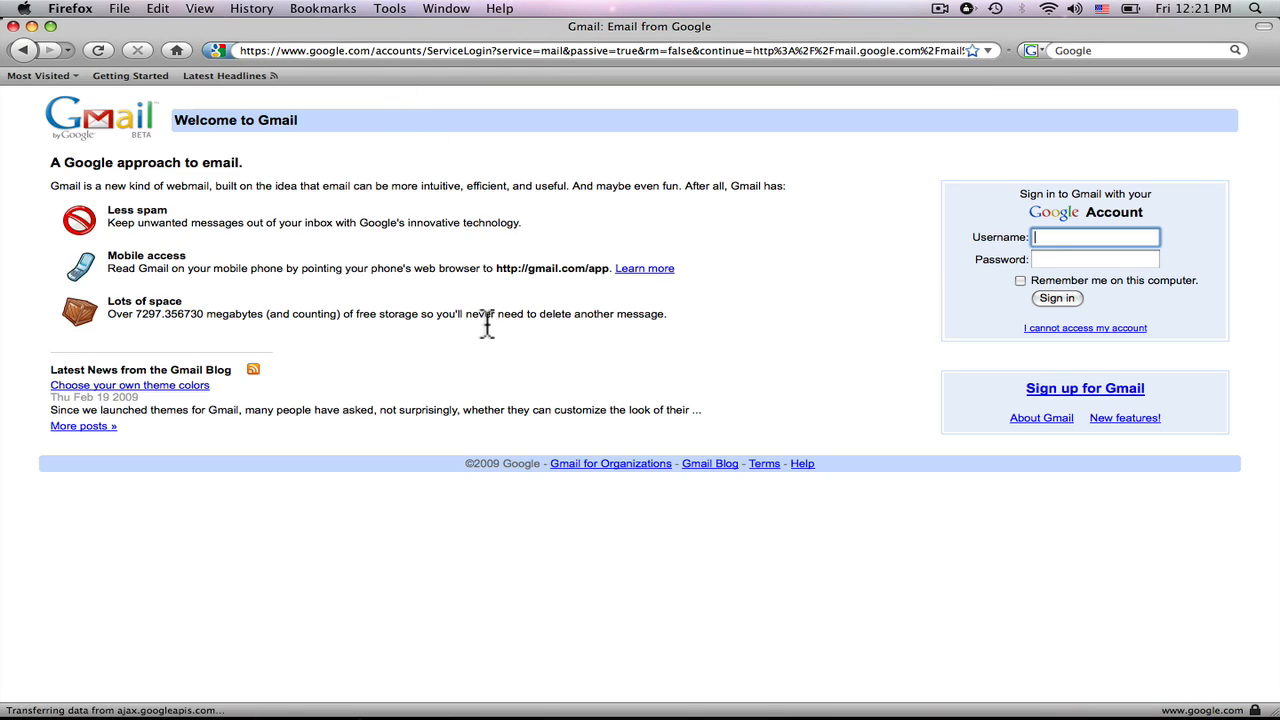
Step: Sign in to Gmail with the suggested 'davis' username and the password
type("davis")
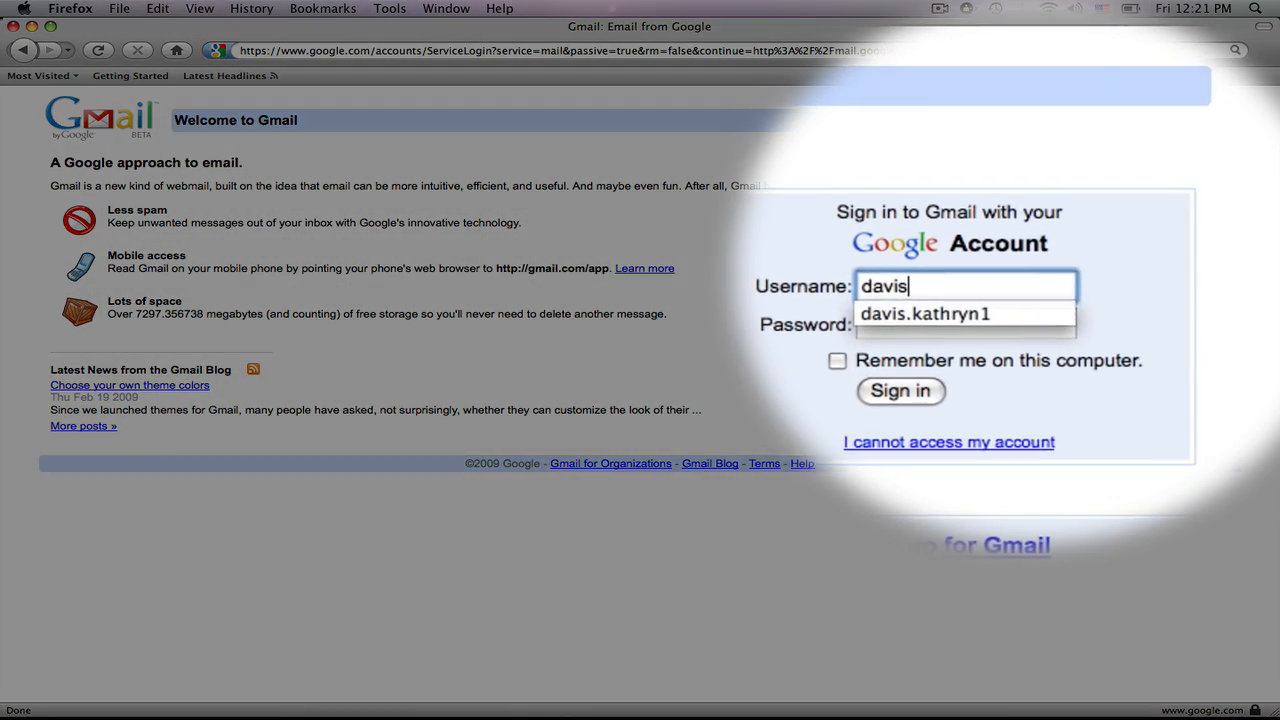
left_click(922, 314)
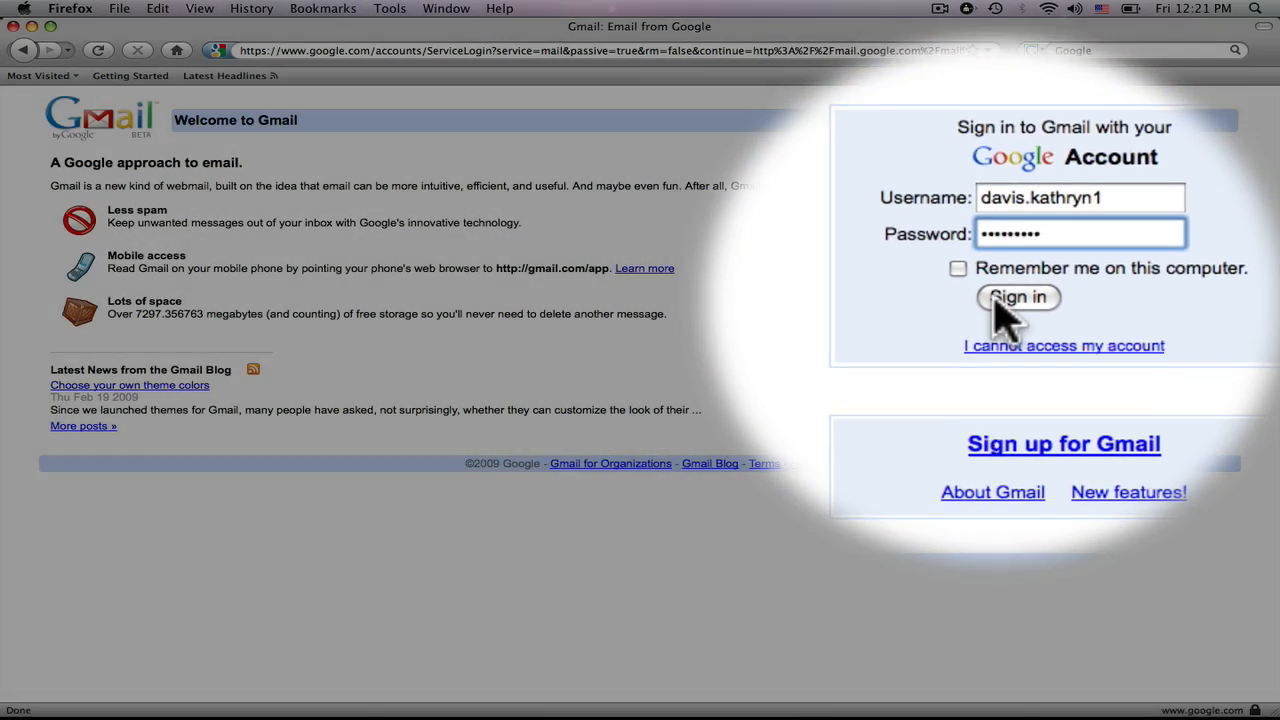
left_click(1019, 297)
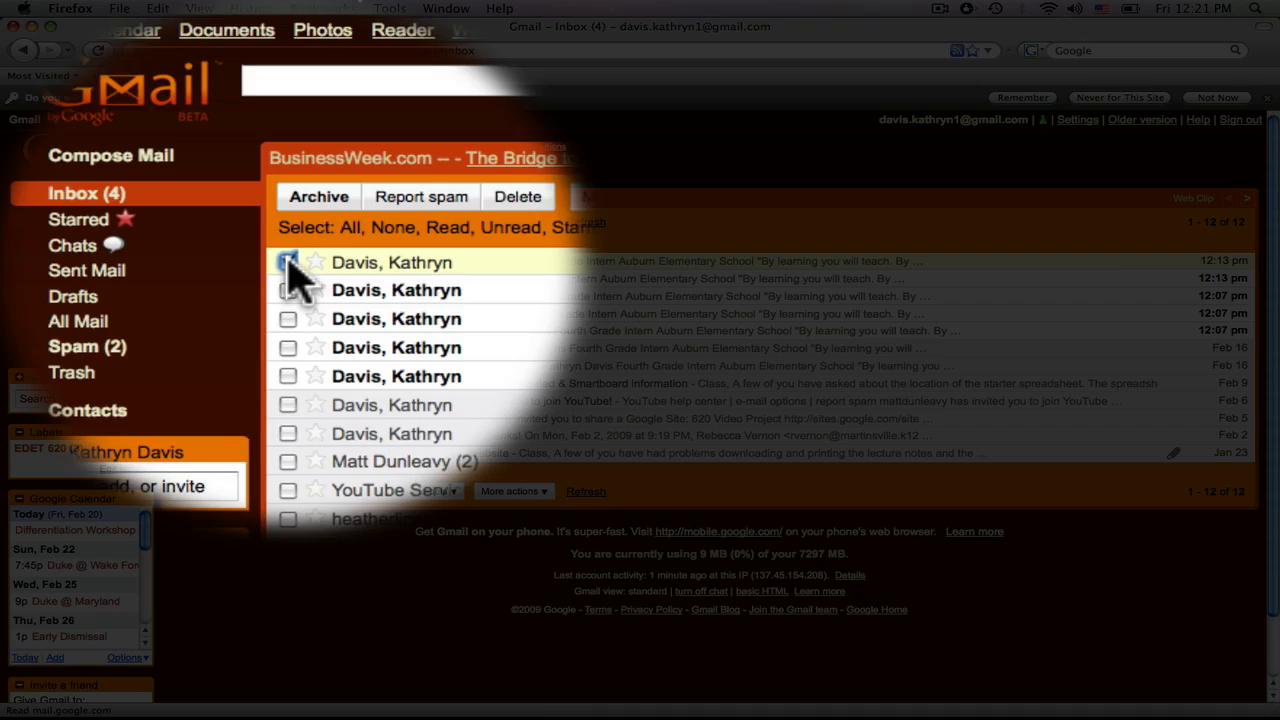
Step: Open the ARCHIVE message and archive it
left_click(396, 262)
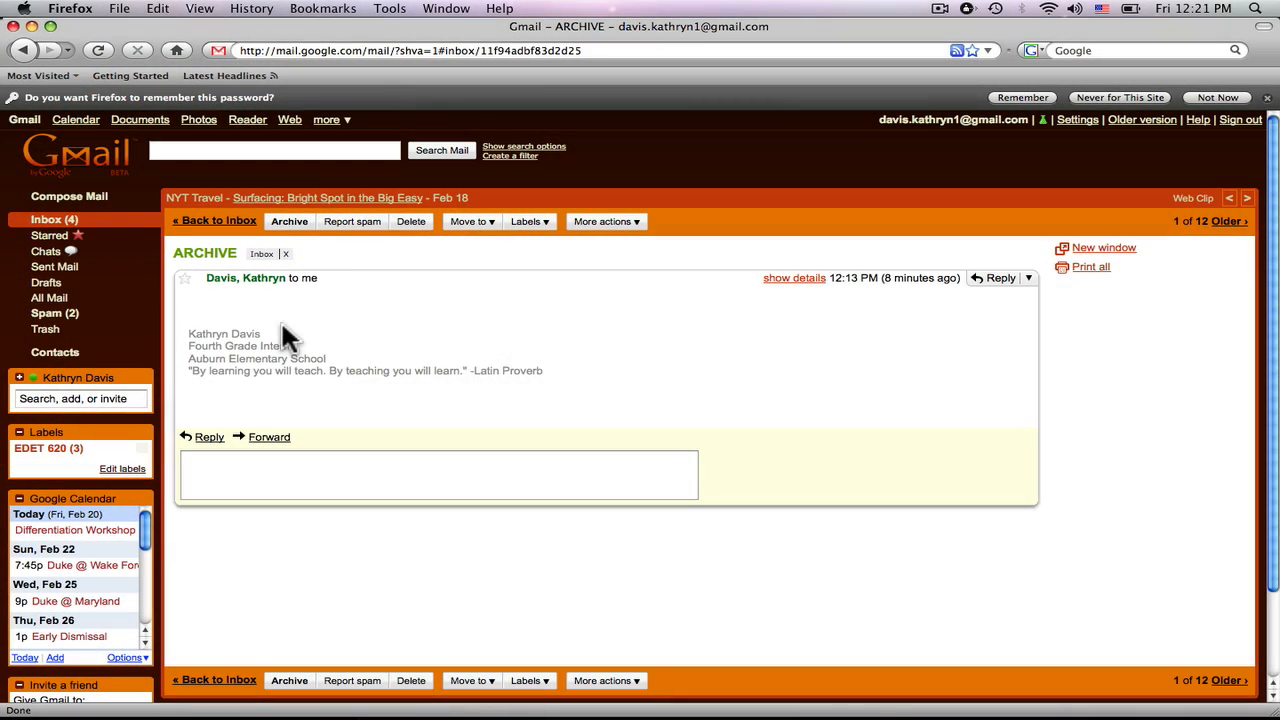
left_click(289, 221)
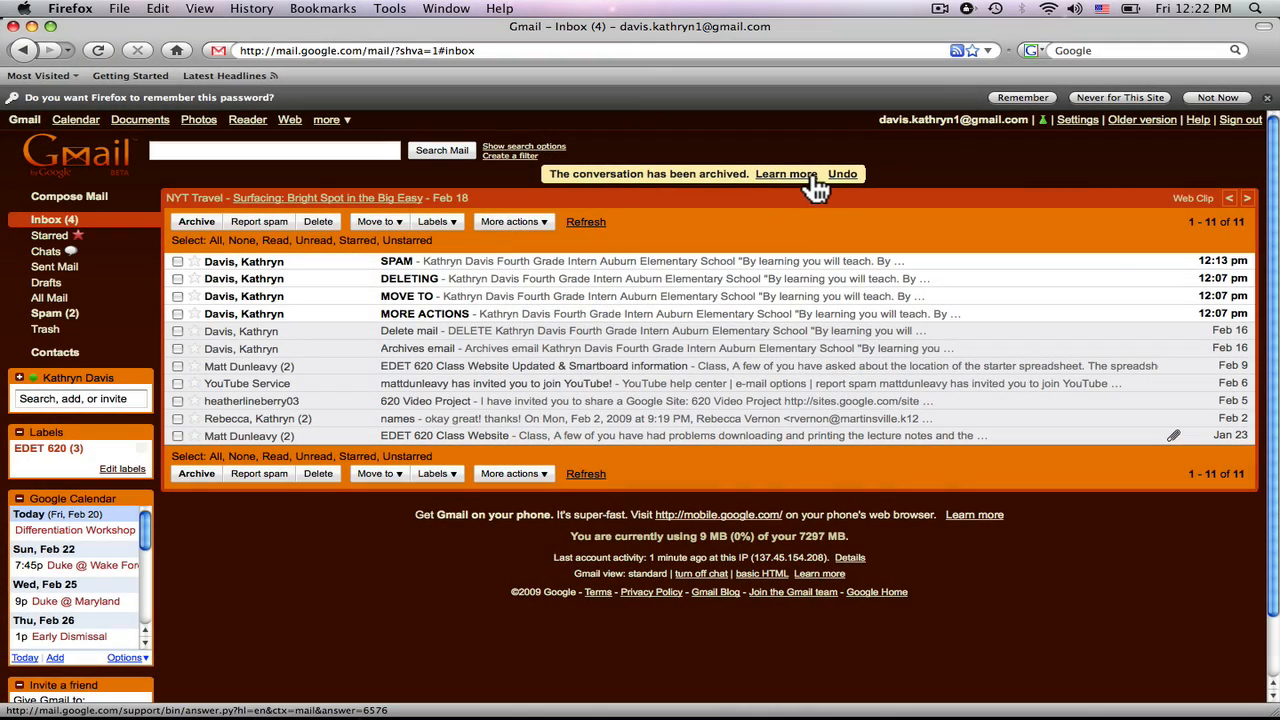
Step: Start and pause the archiving help video, then return to the Gmail Inbox tab
left_click(786, 173)
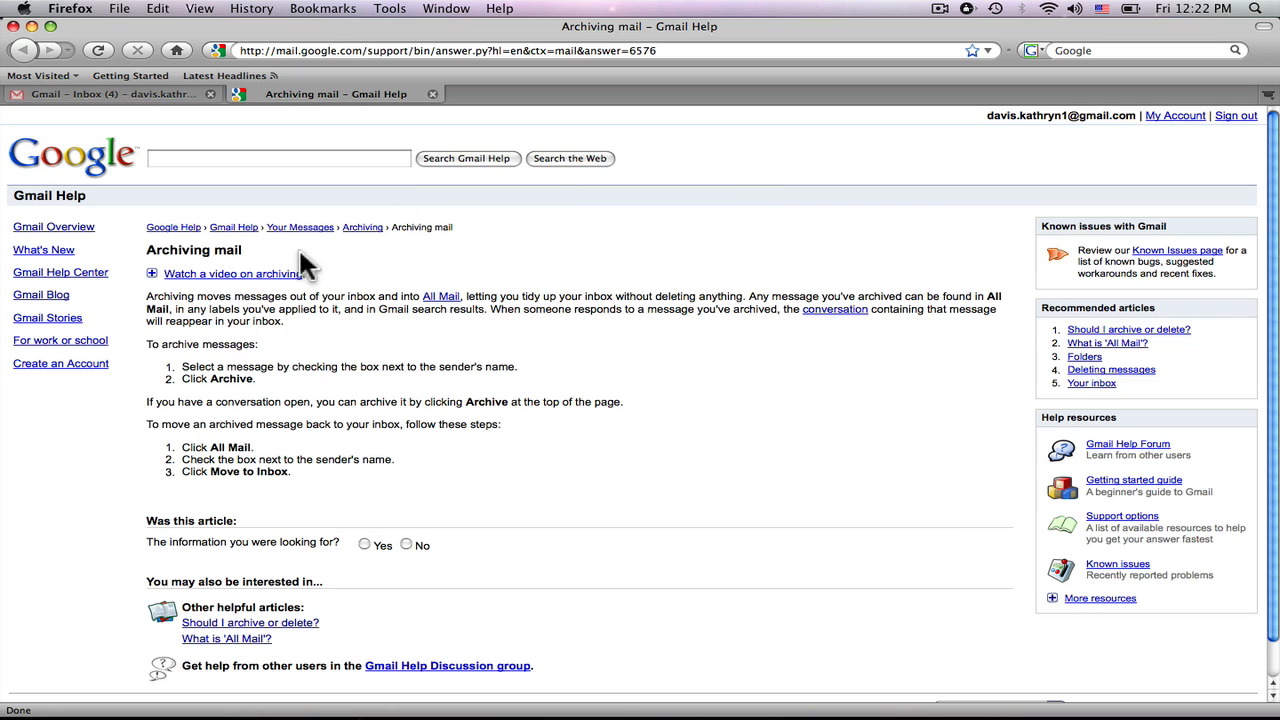
mouse_move(188, 285)
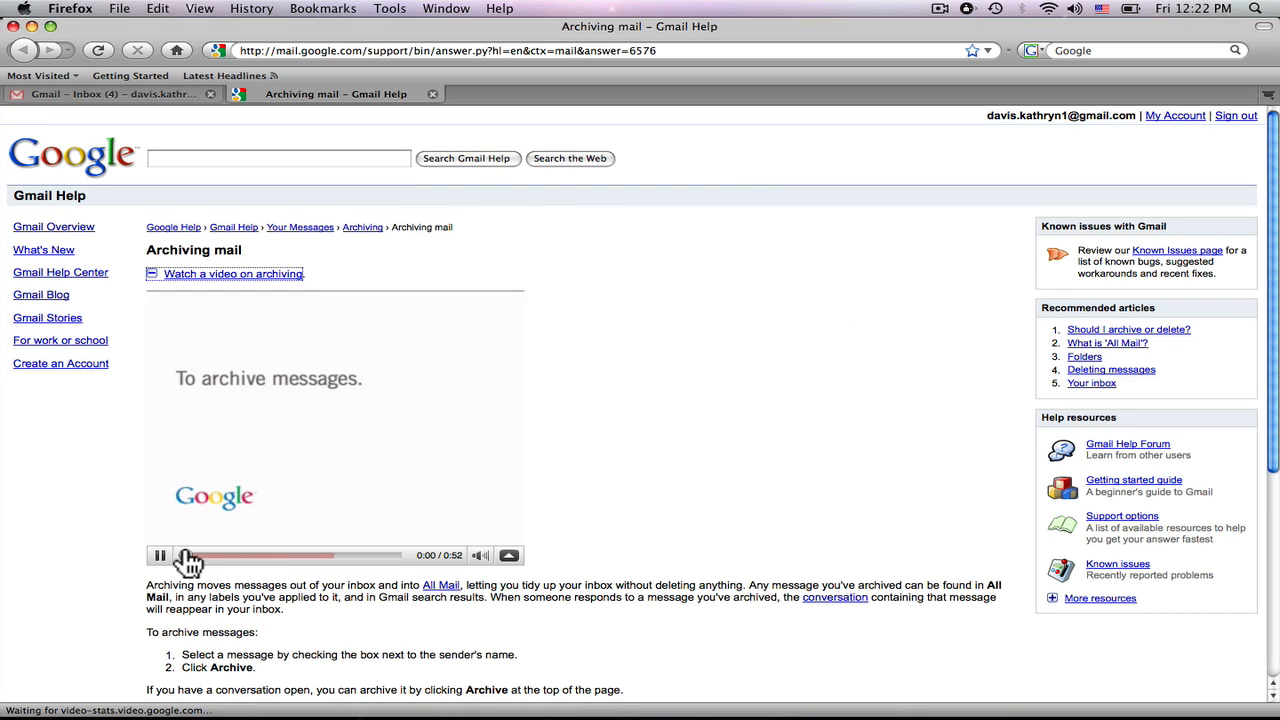
left_click(160, 555)
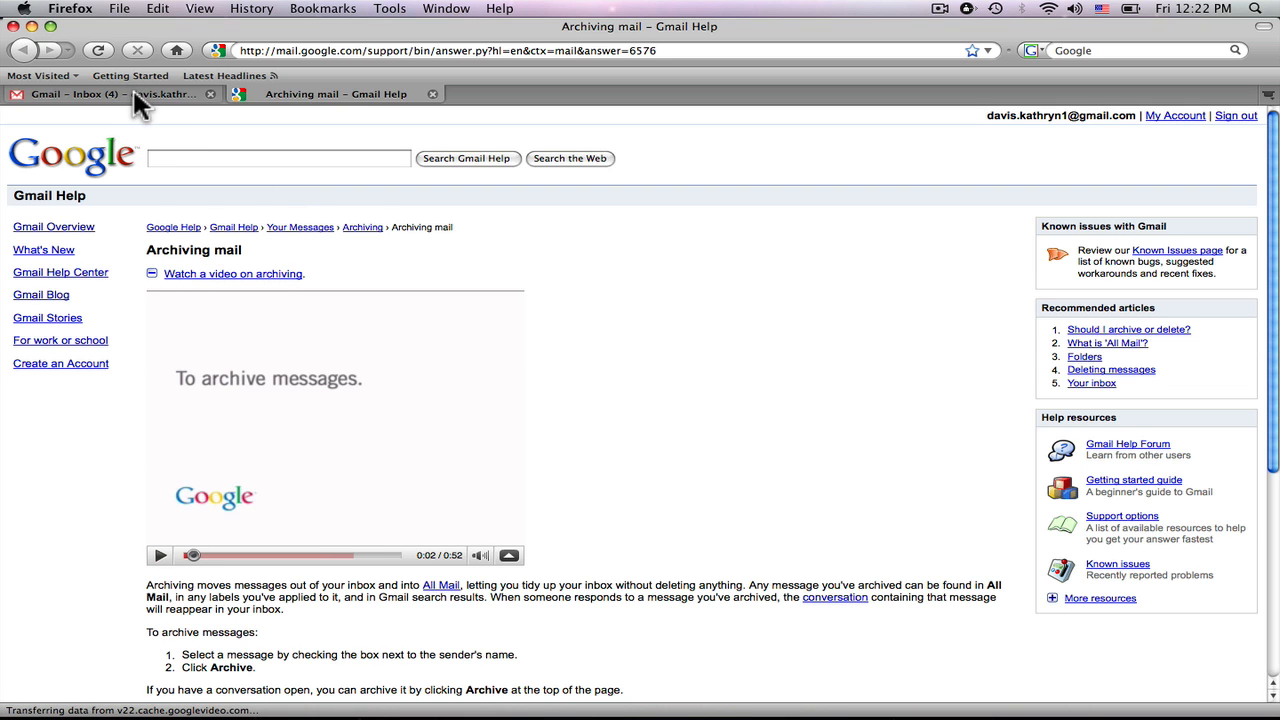
left_click(100, 98)
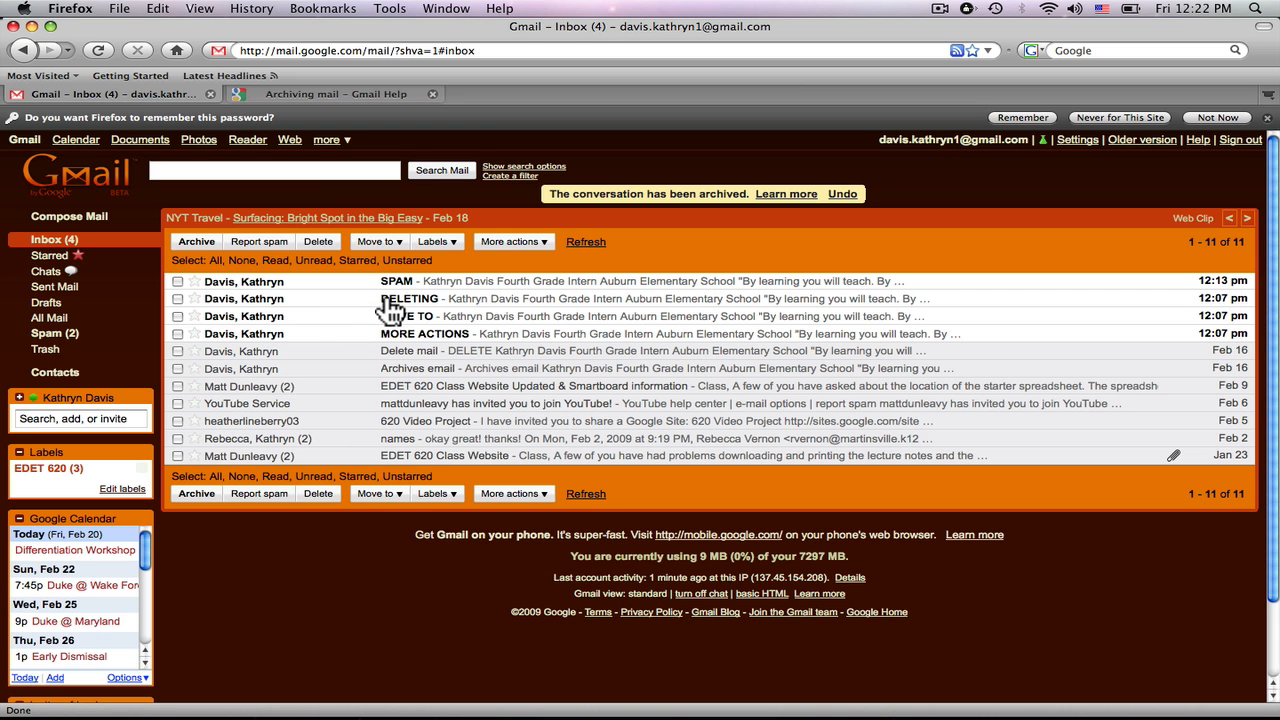
mouse_move(240, 294)
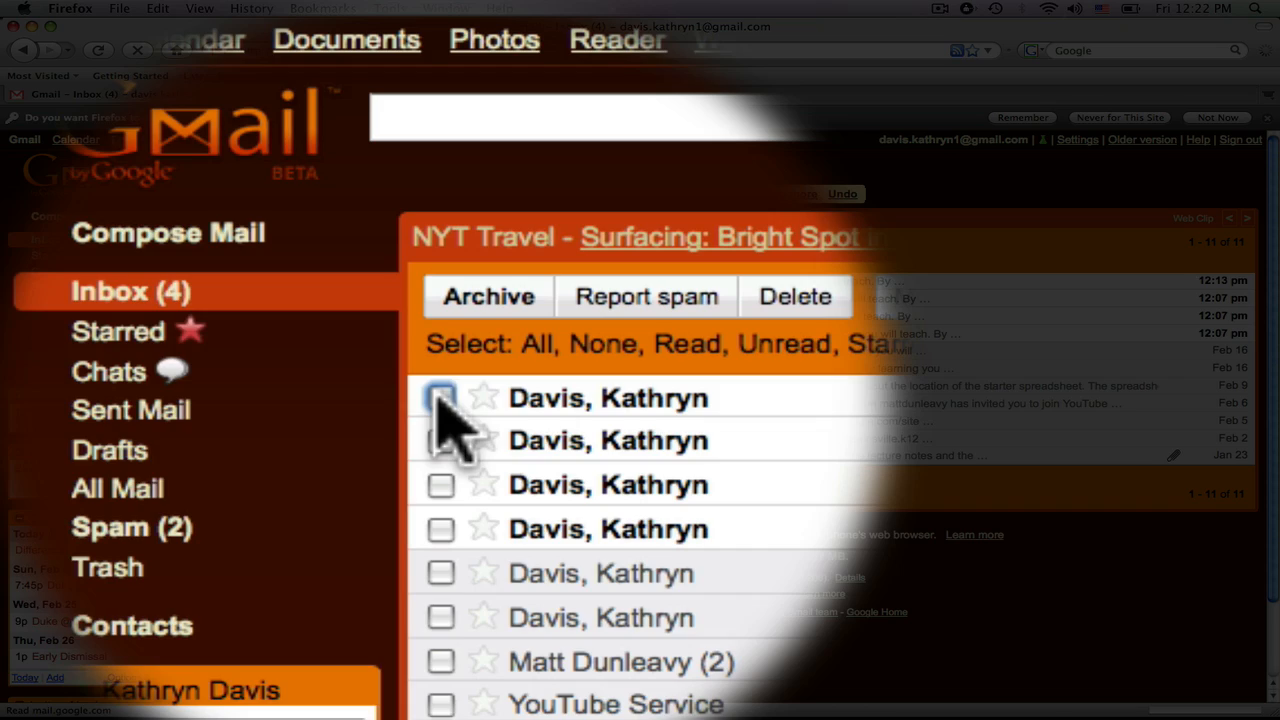
Step: Select the SPAM message and report it as spam
left_click(440, 398)
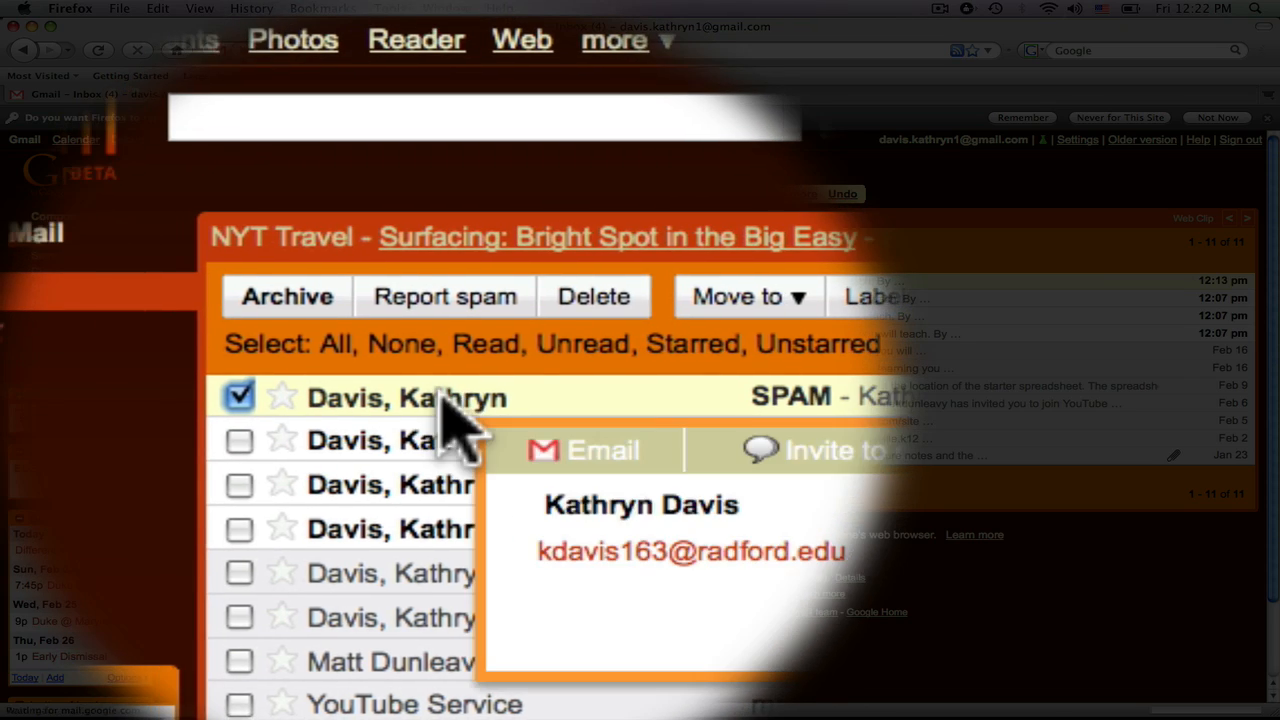
left_click(287, 296)
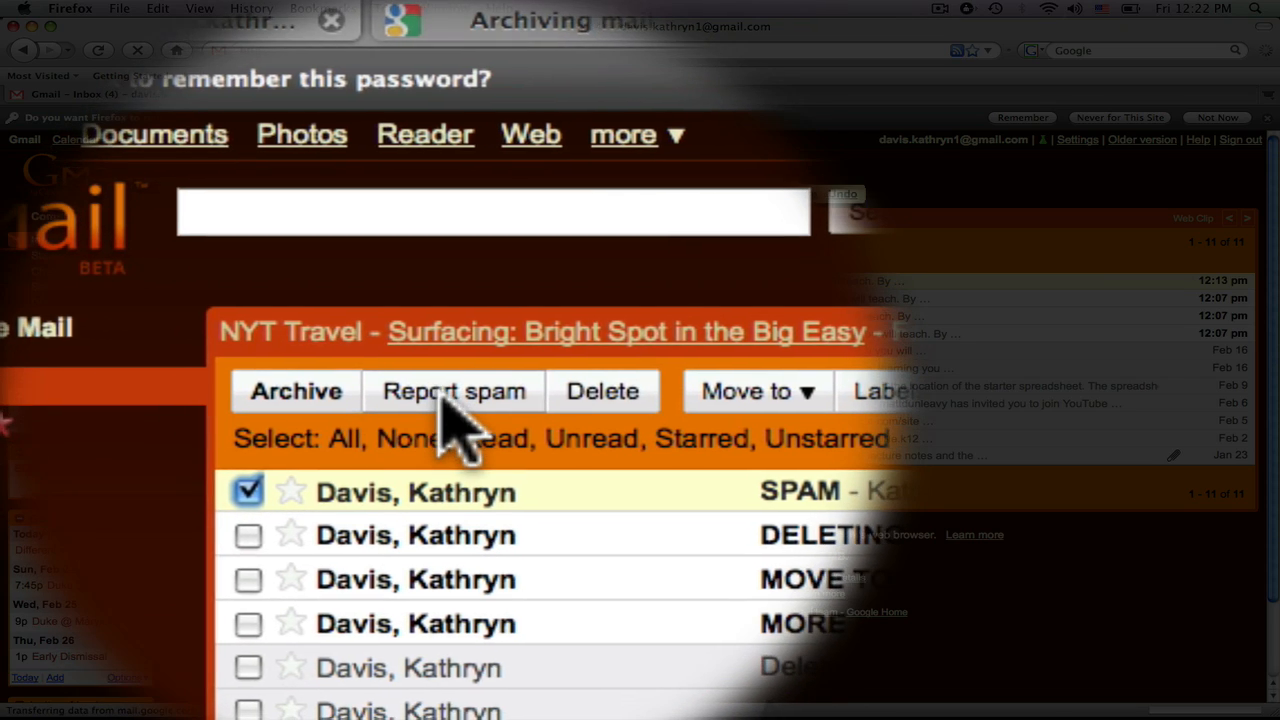
left_click(294, 391)
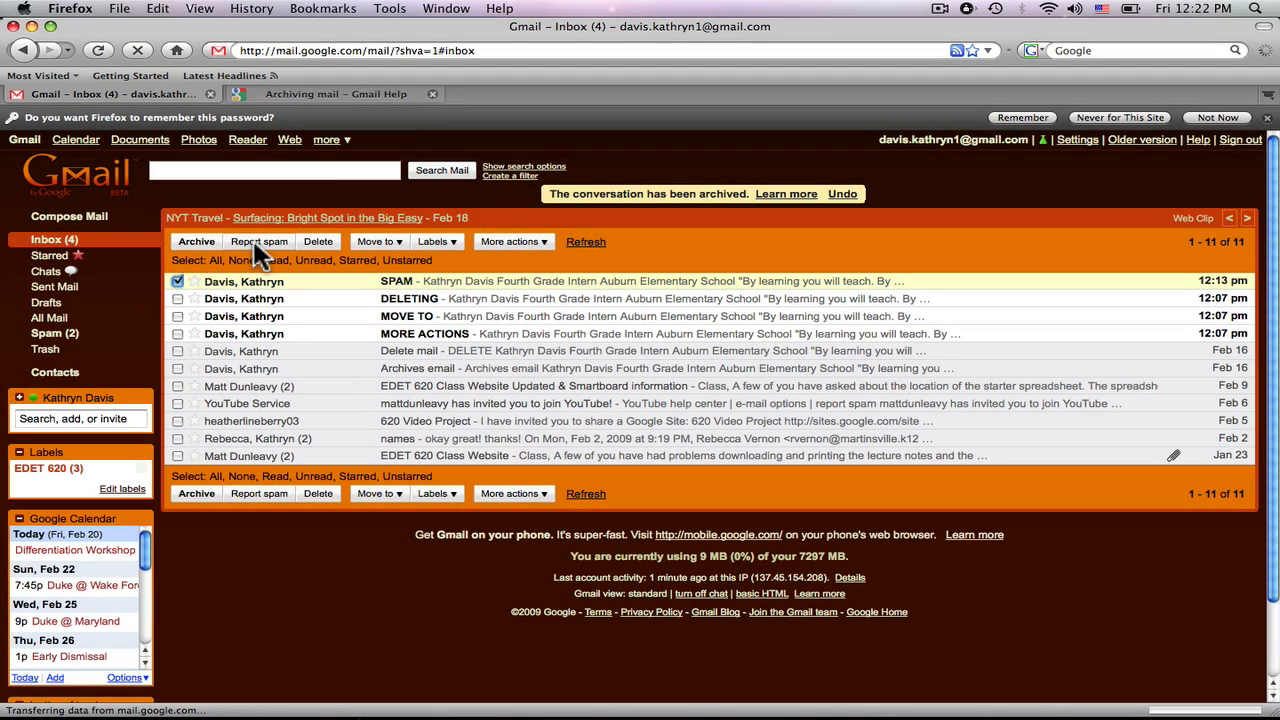
mouse_move(270, 250)
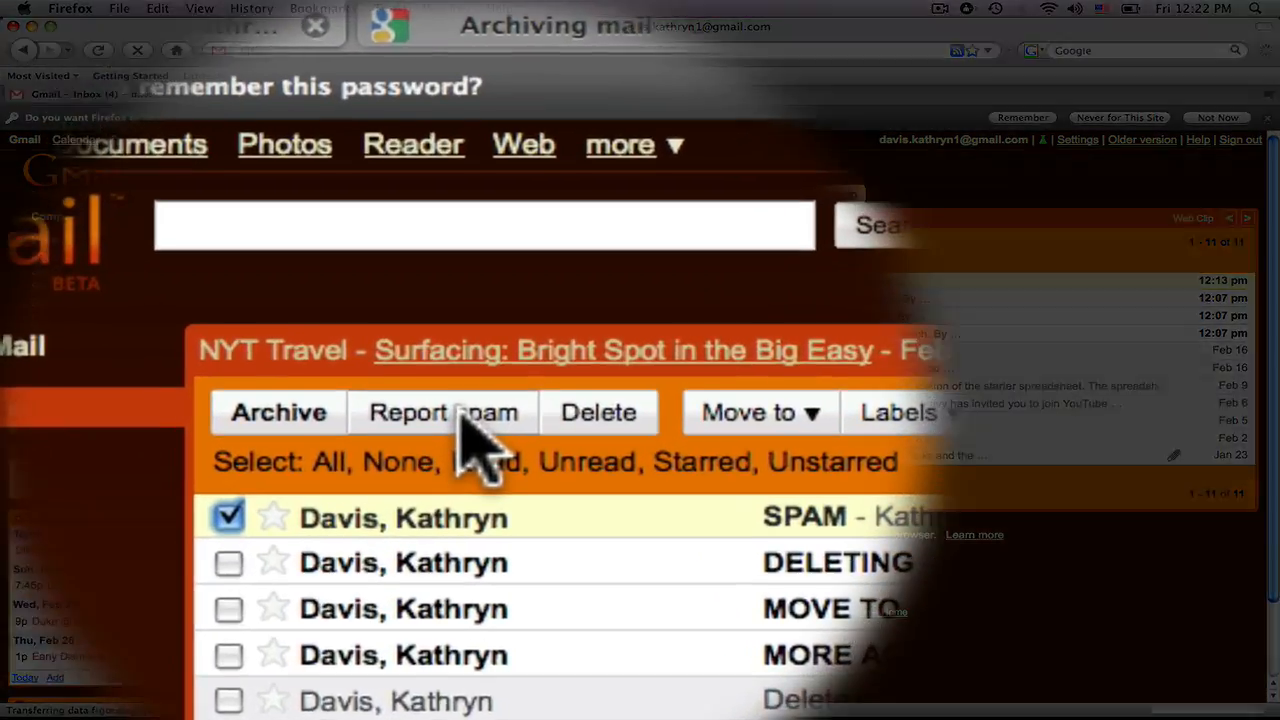
left_click(443, 412)
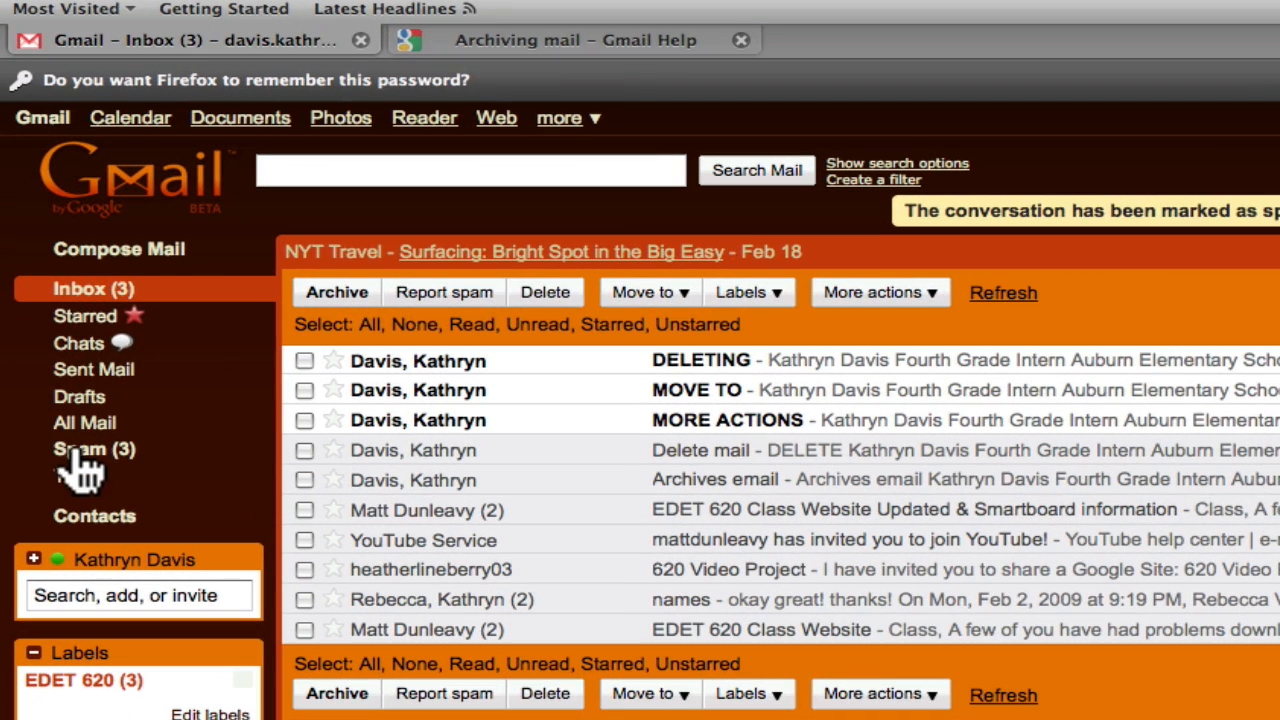
Step: View the Spam folder, then go back to the inbox
left_click(75, 449)
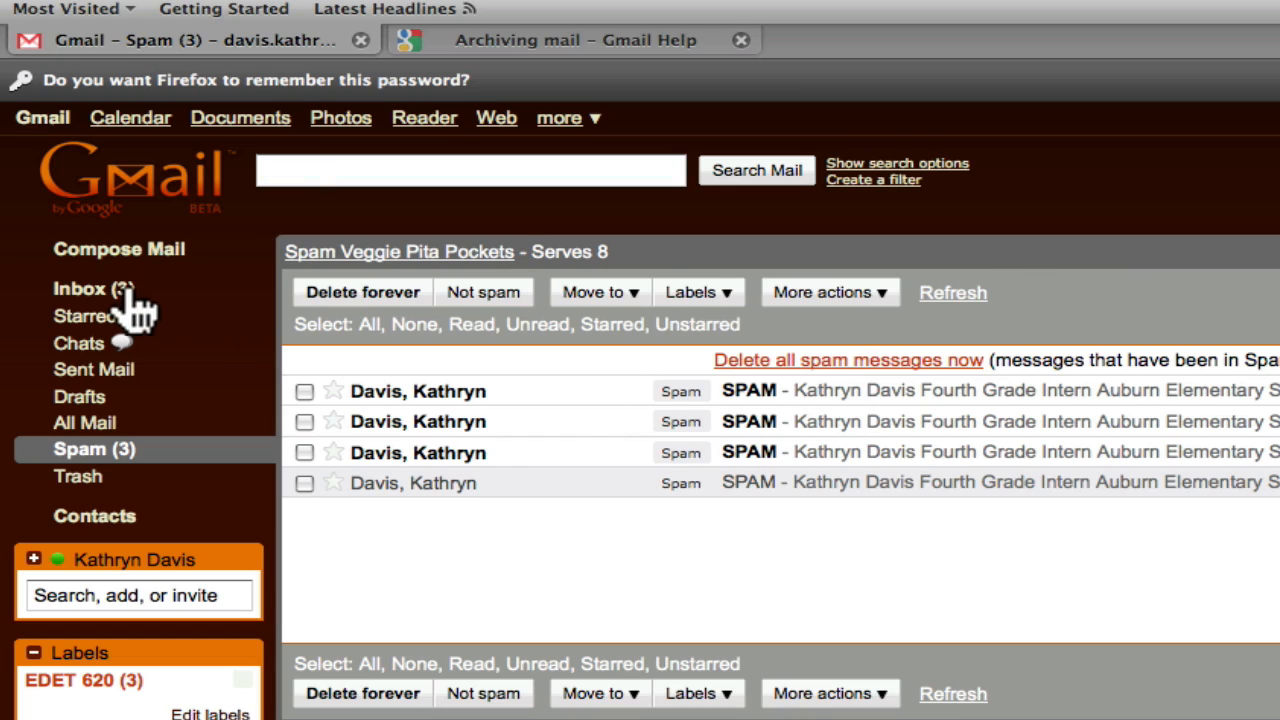
left_click(78, 288)
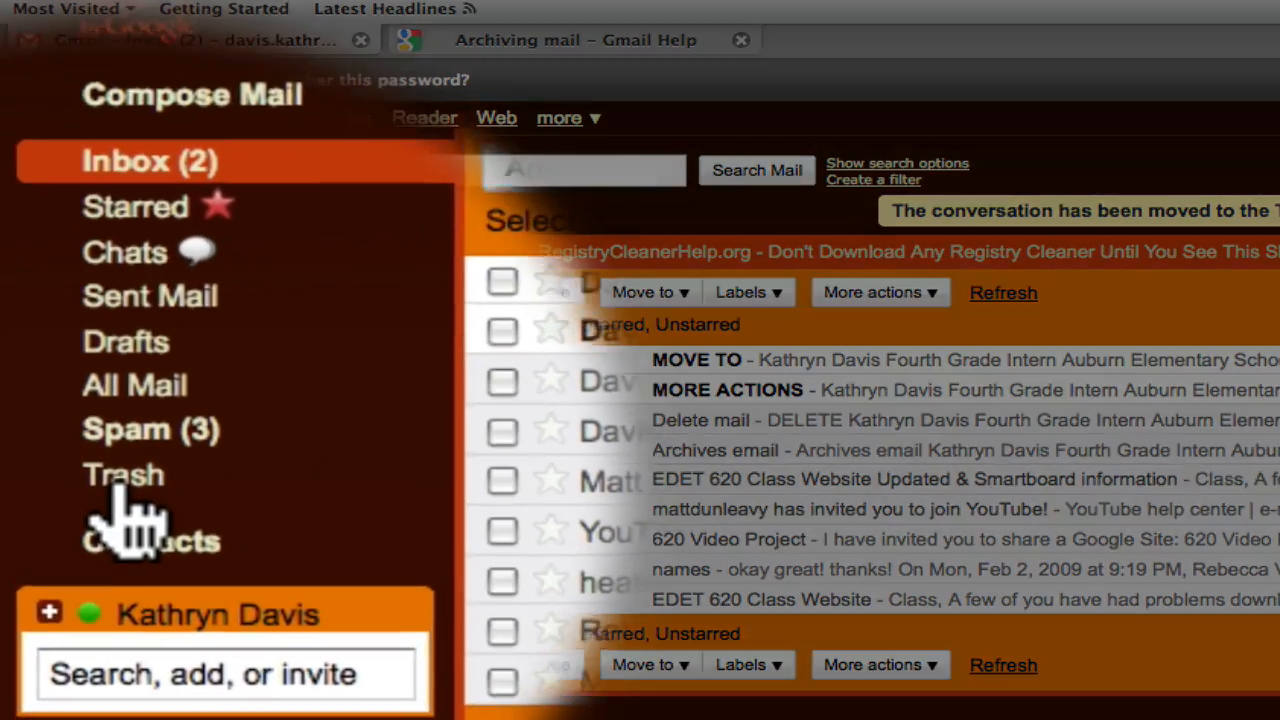
Step: Empty the 32-conversation Trash and answer the confirmation prompt
left_click(122, 475)
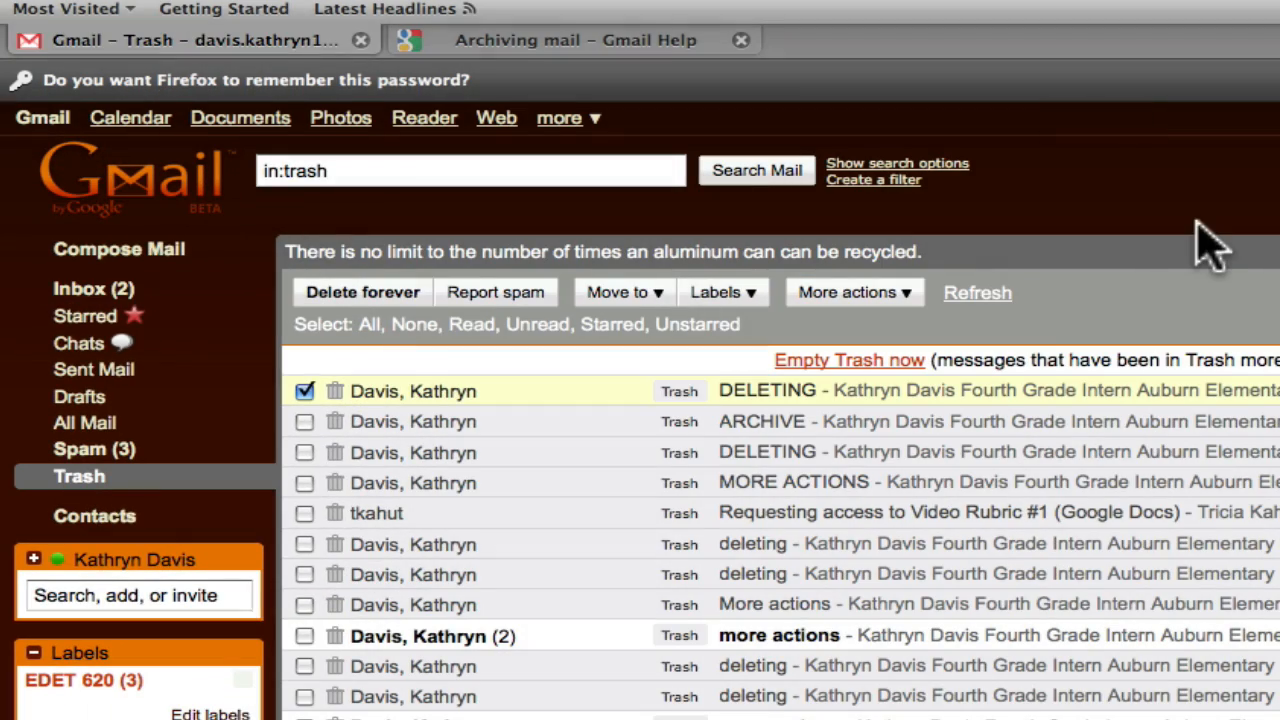
mouse_move(343, 420)
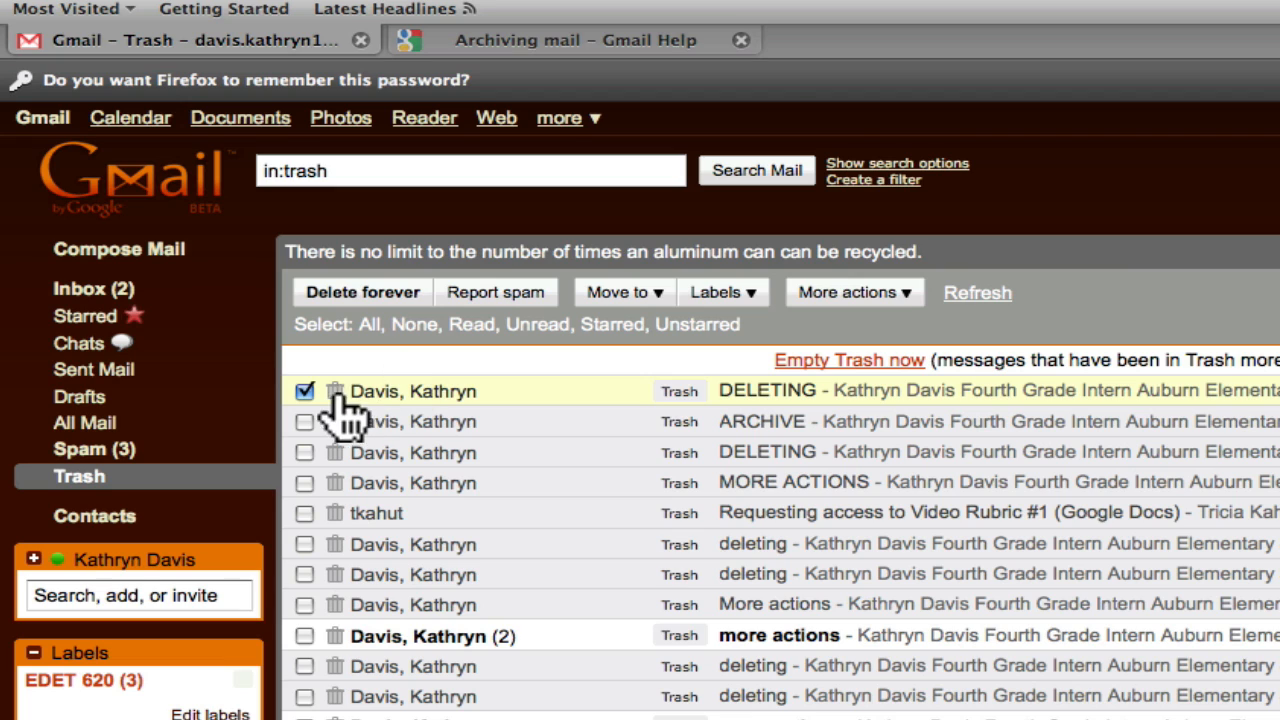
mouse_move(1140, 410)
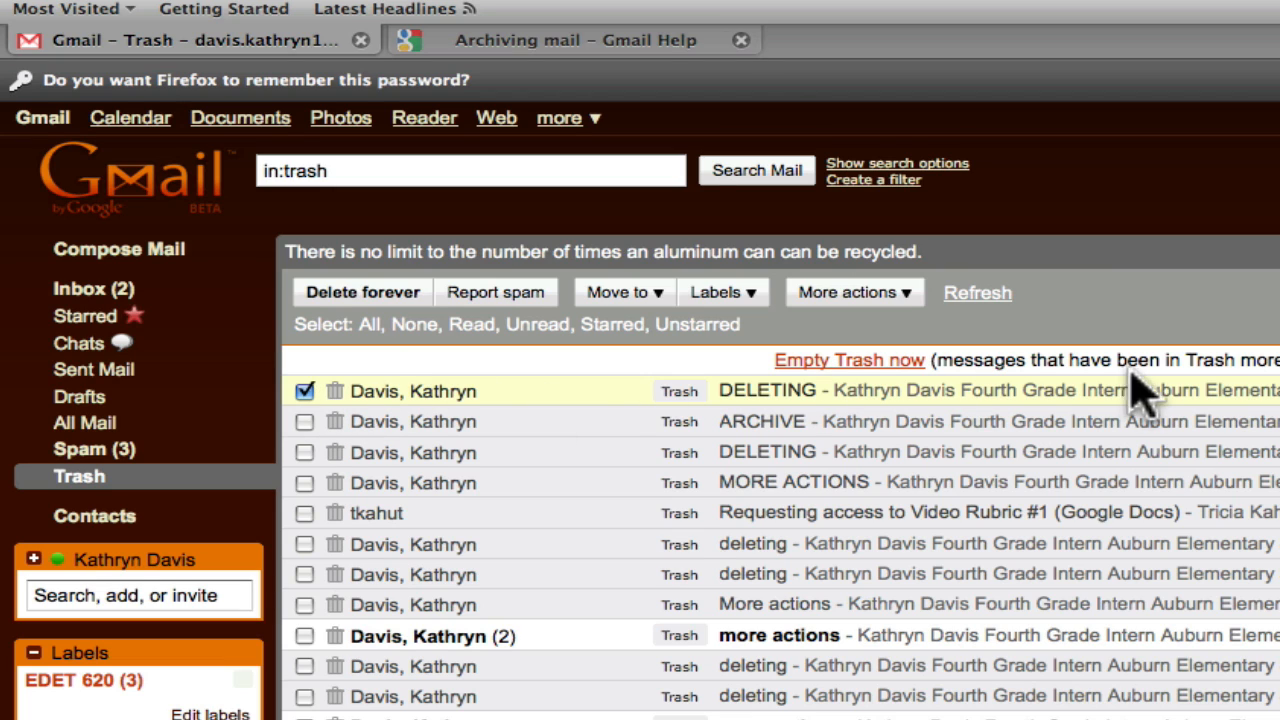
mouse_move(865, 330)
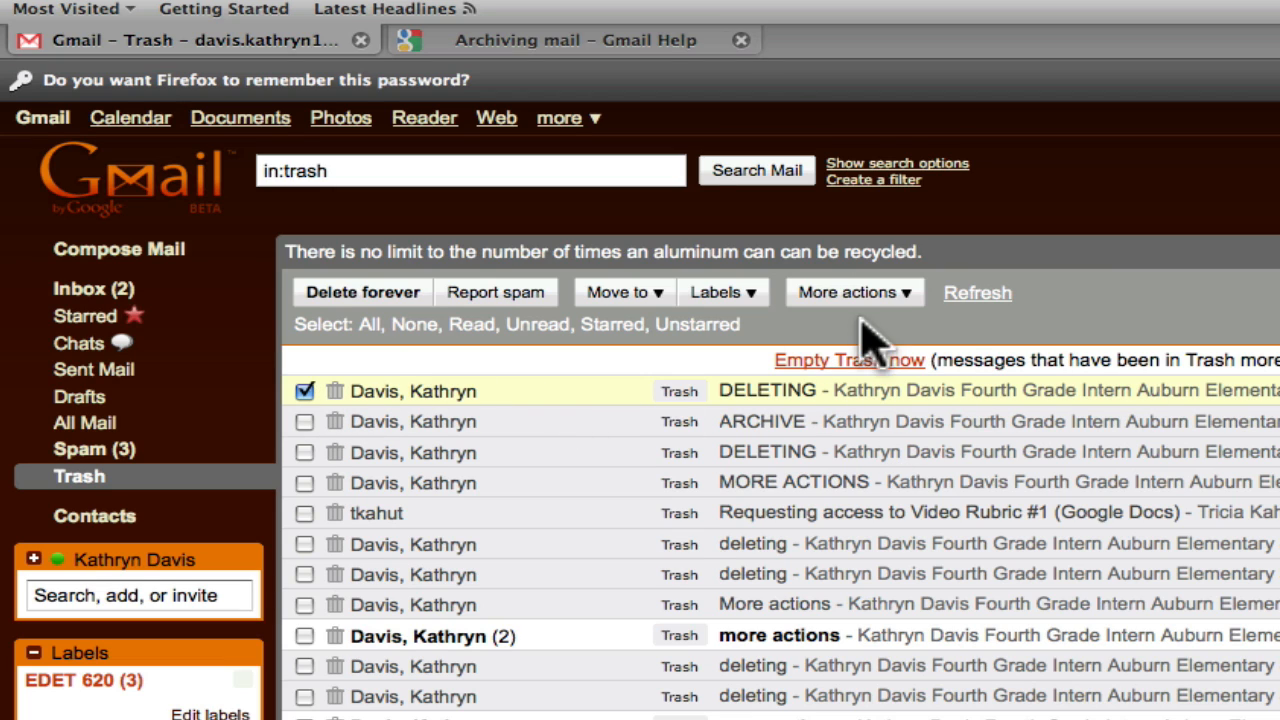
mouse_move(820, 335)
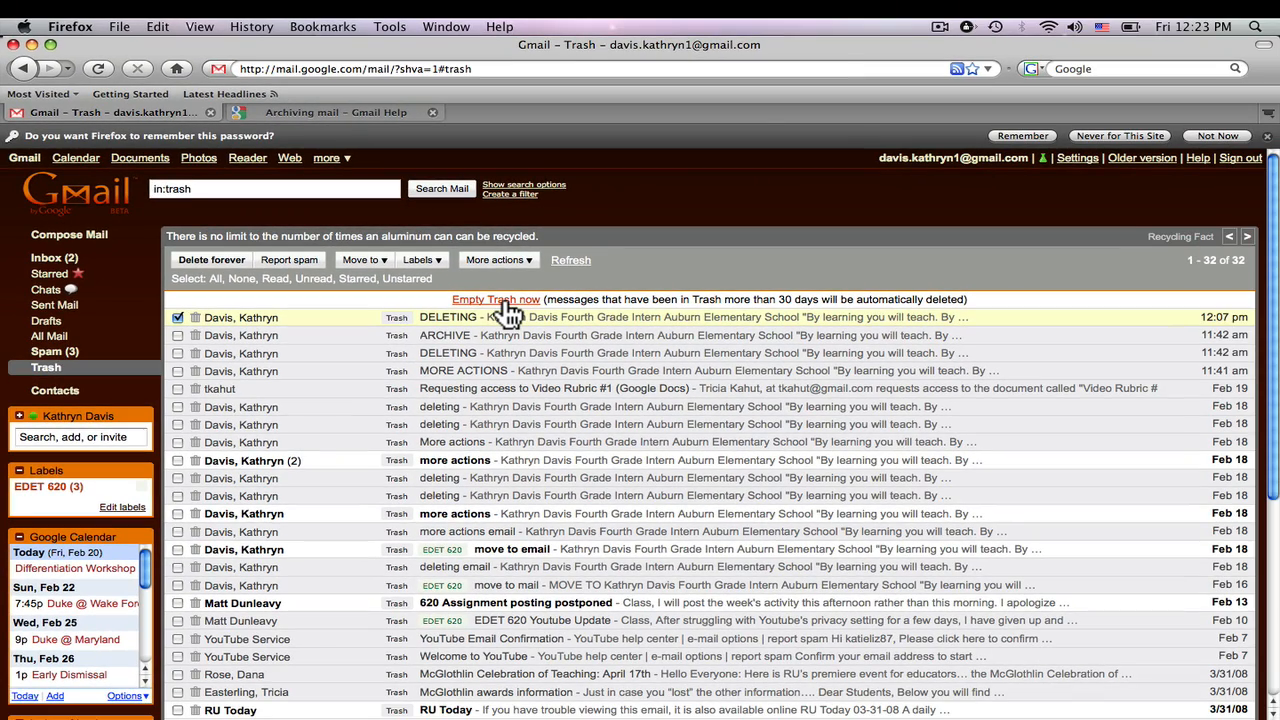
left_click(496, 299)
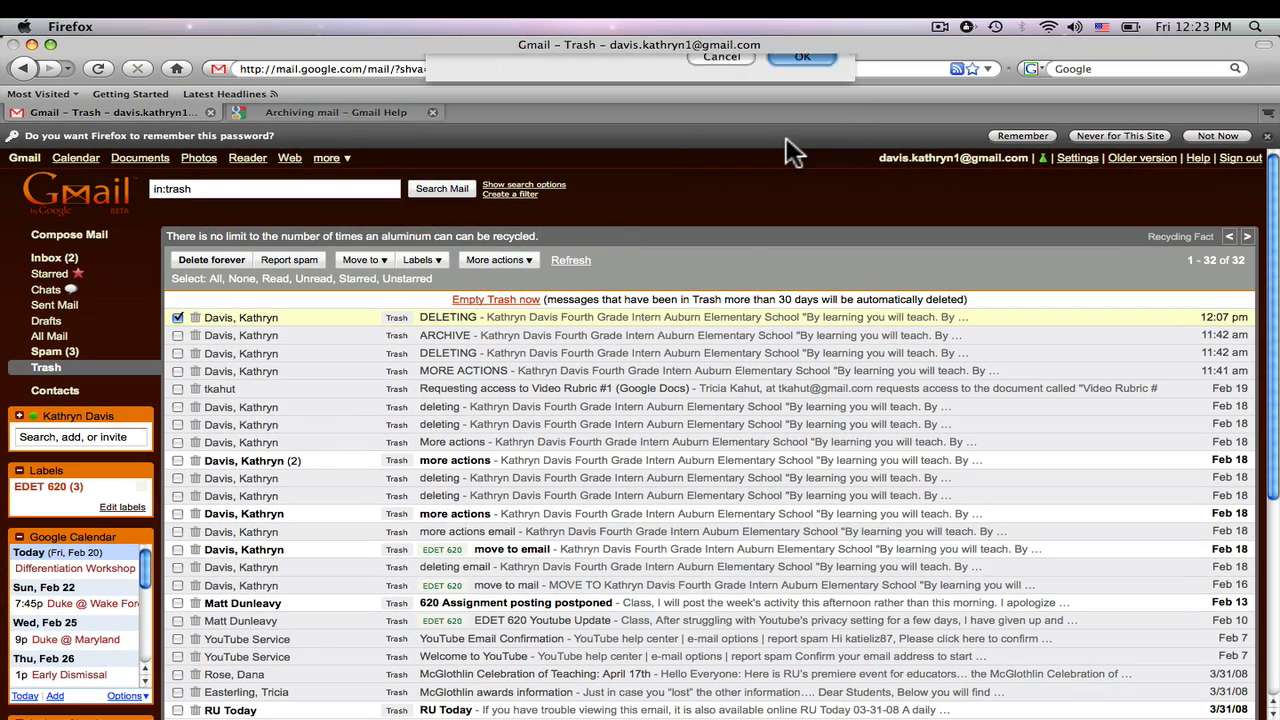
left_click(803, 57)
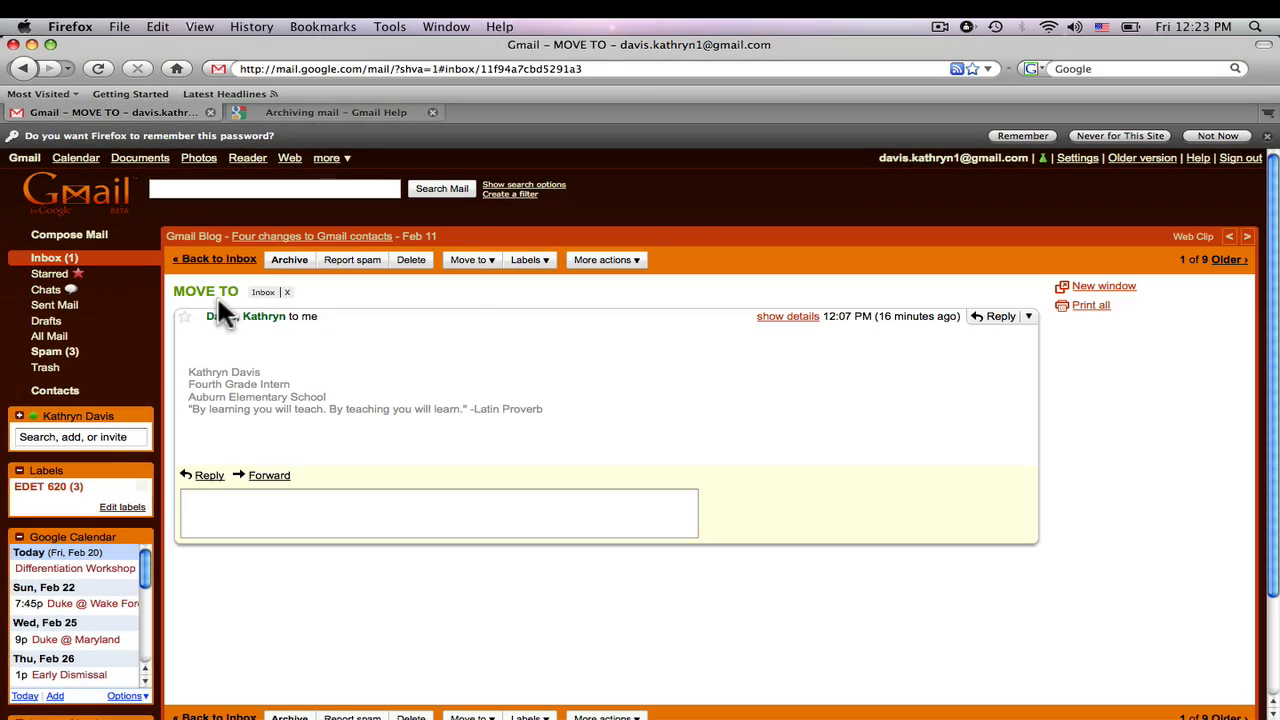
Step: Move the MOVE TO message to EDET 620, check that label, and return to the inbox
left_click(466, 259)
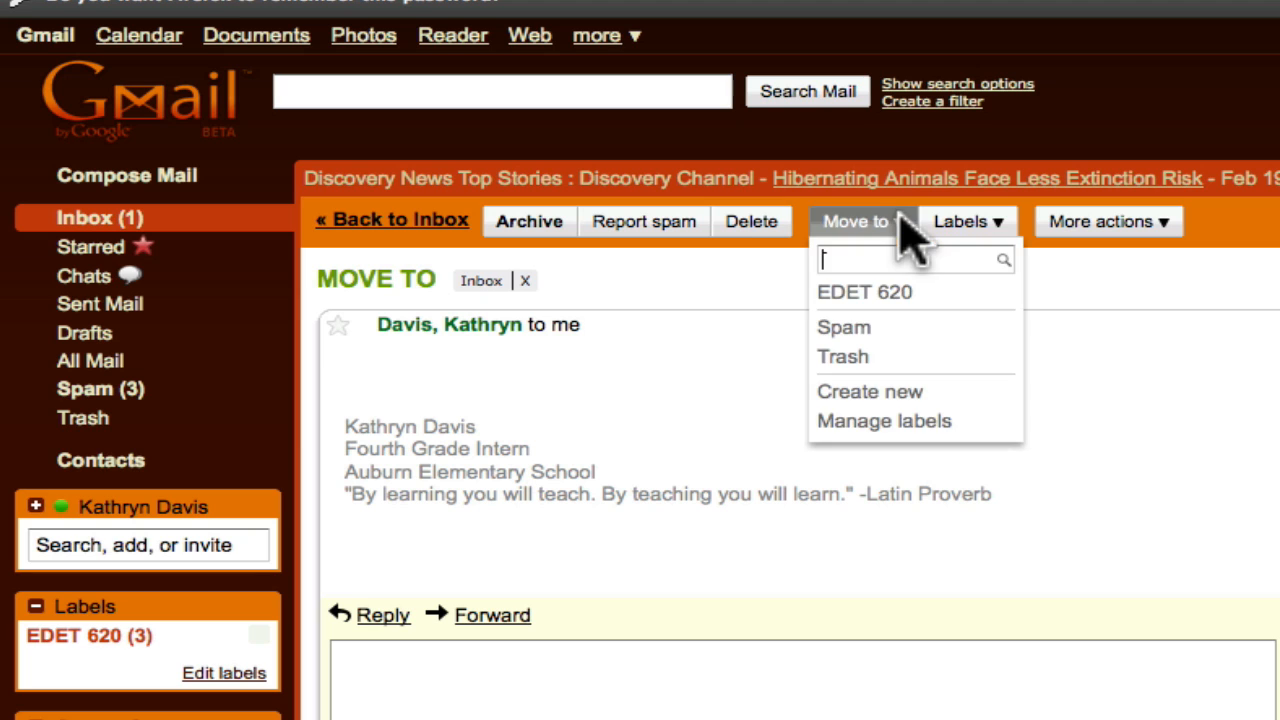
left_click(844, 292)
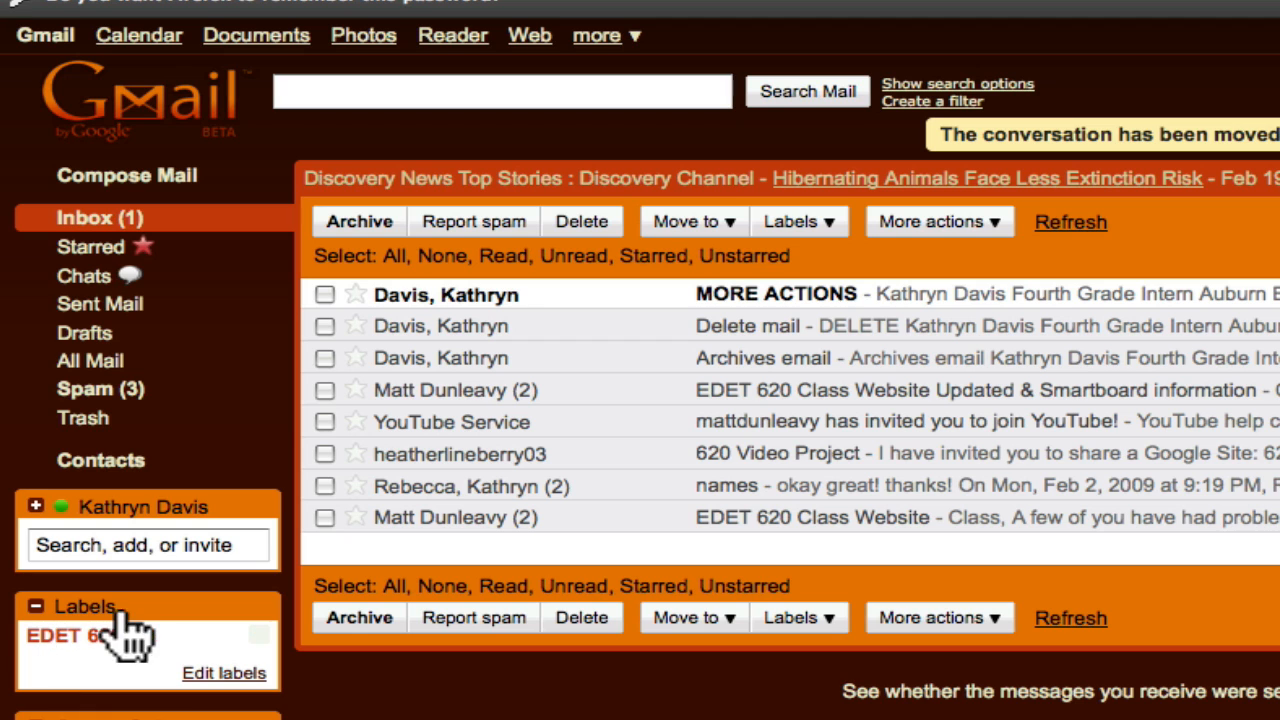
left_click(55, 635)
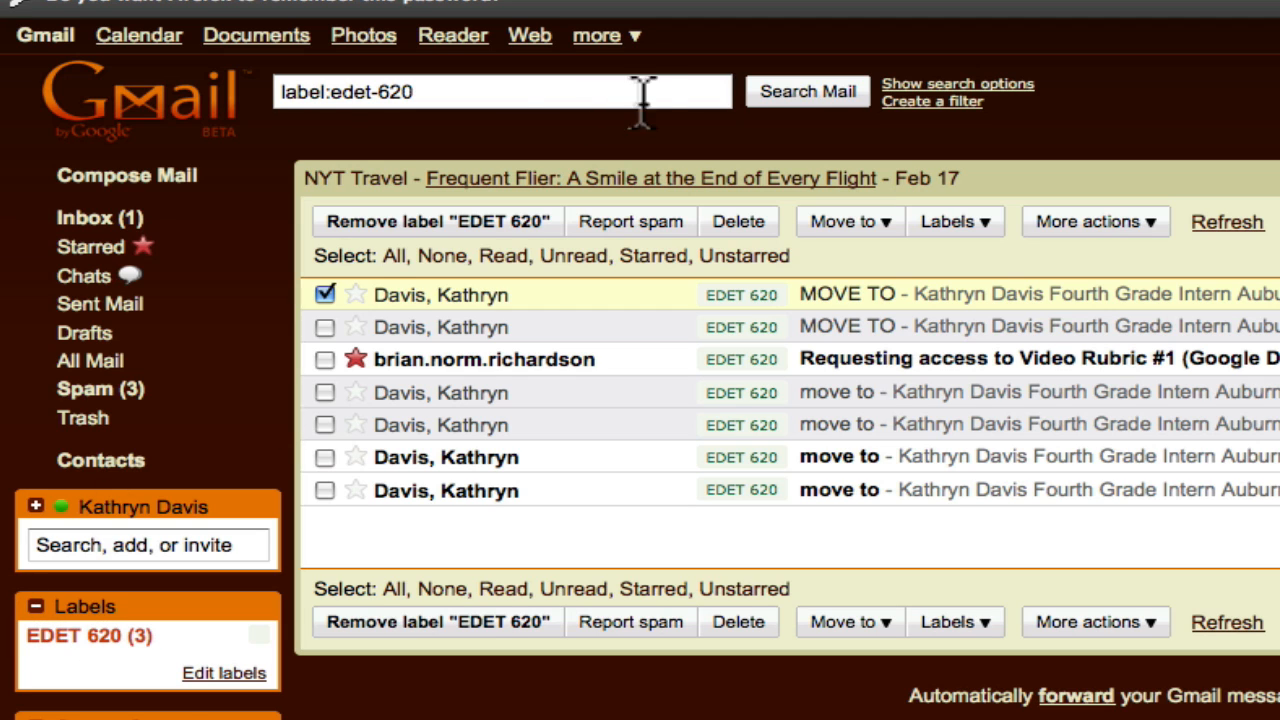
left_click(84, 217)
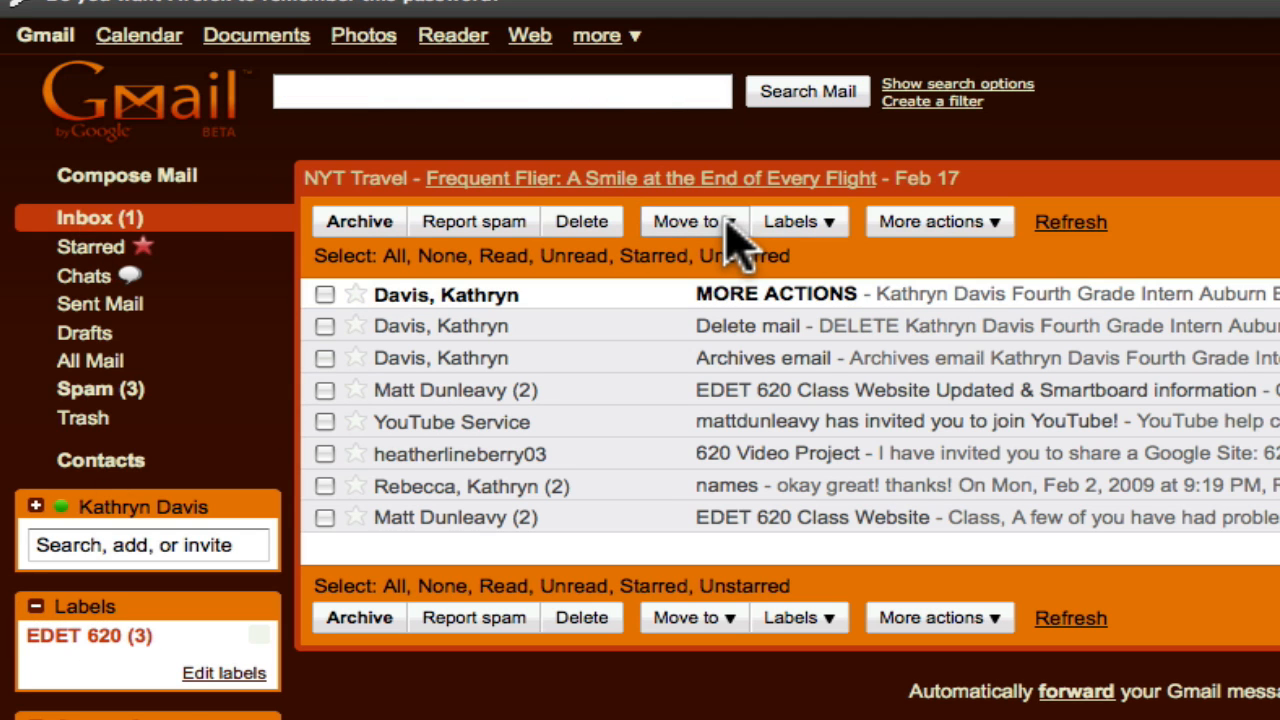
left_click(688, 221)
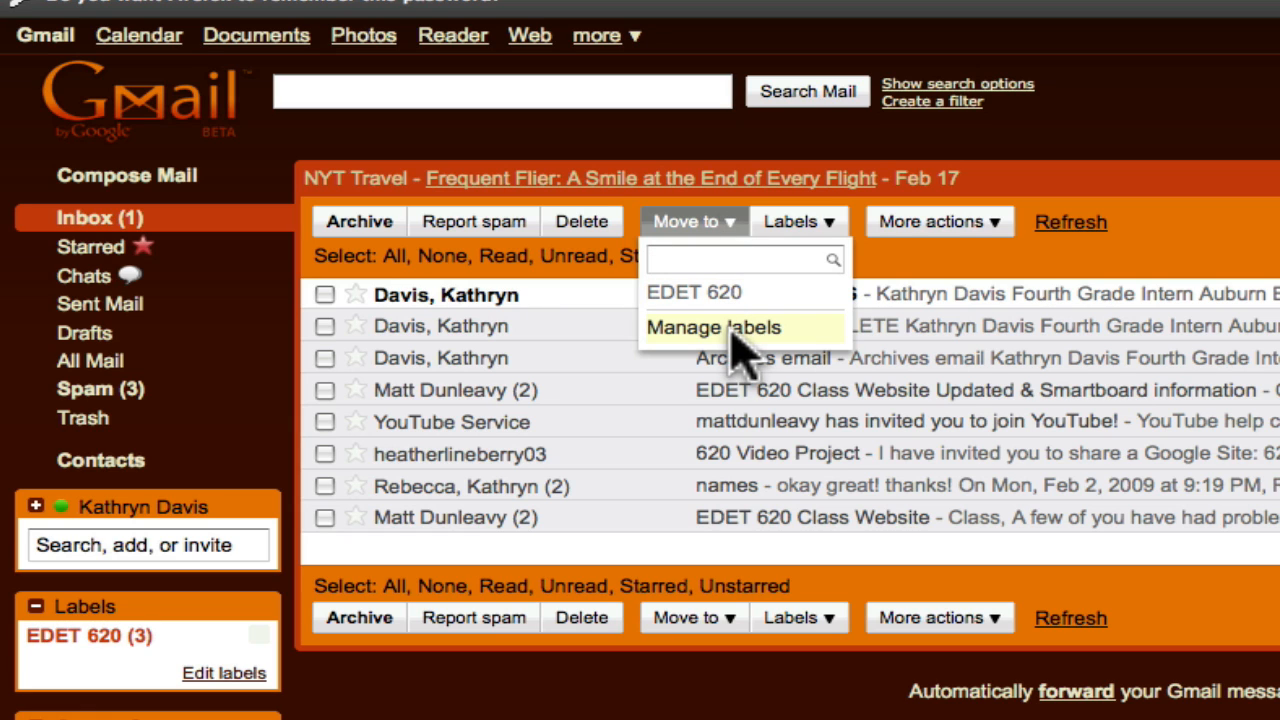
Step: Create a new label named 'label' through Manage labels
left_click(712, 327)
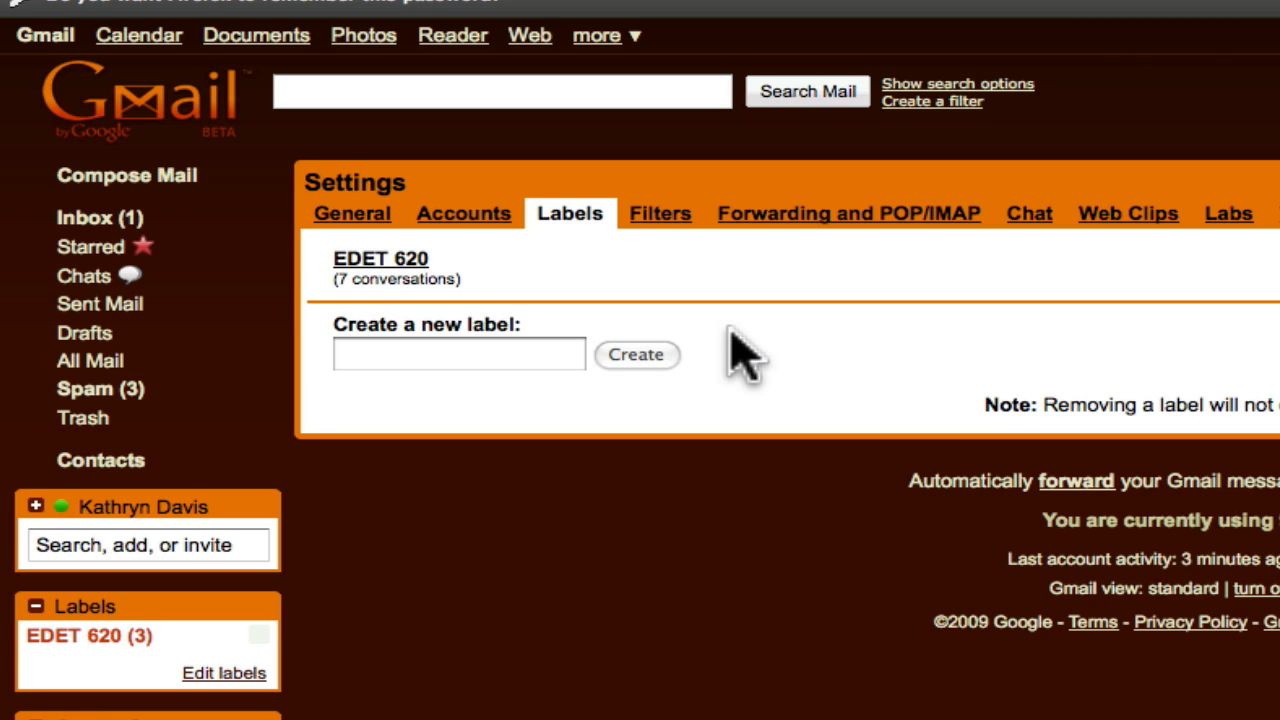
left_click(458, 354)
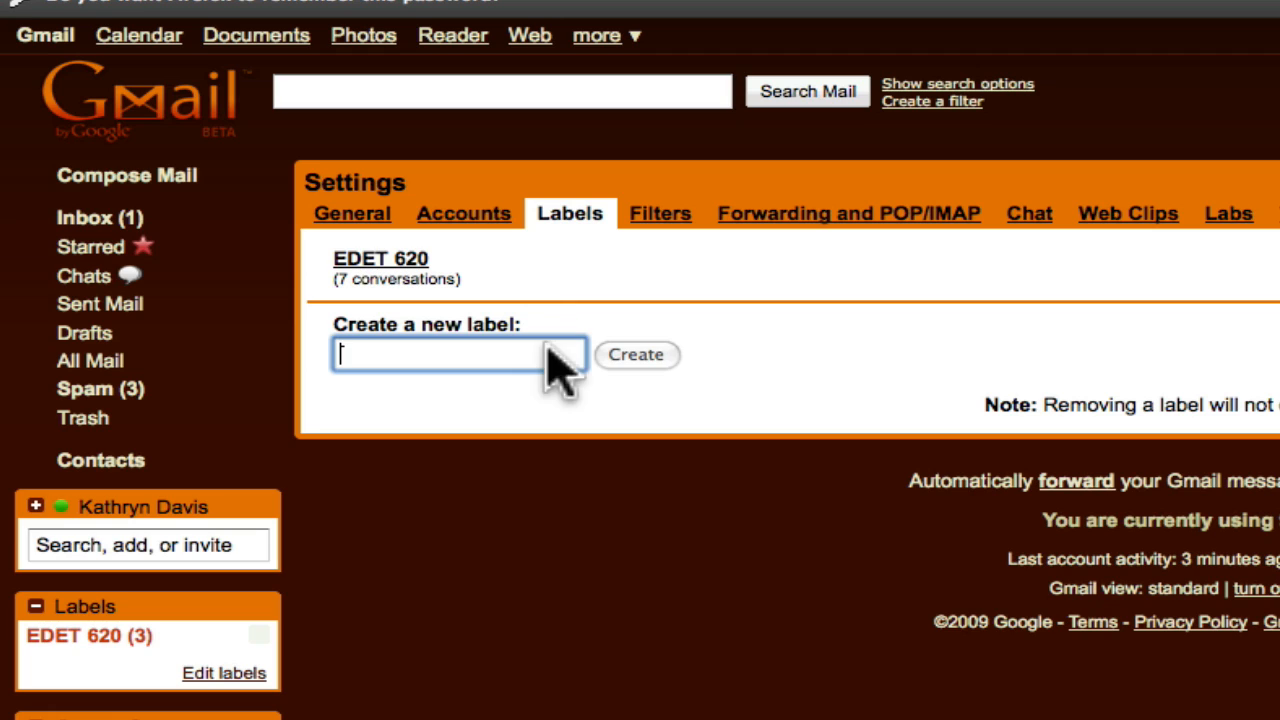
type("kabek")
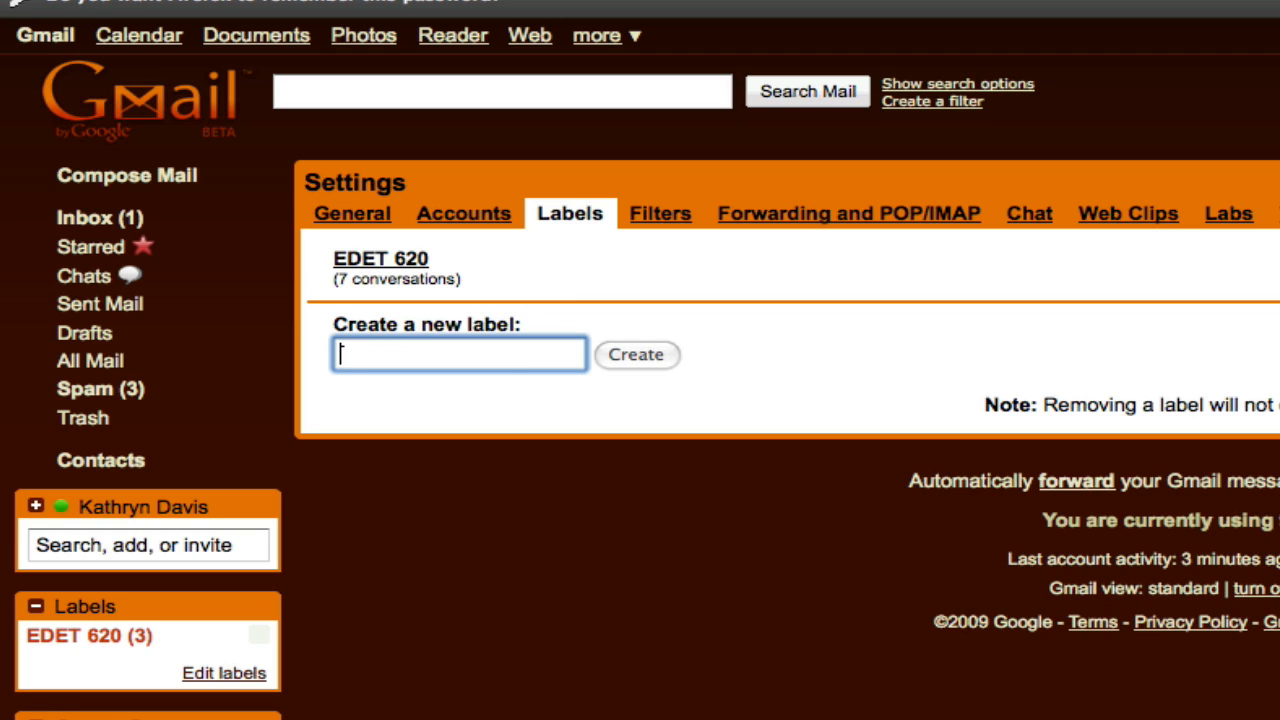
type("label")
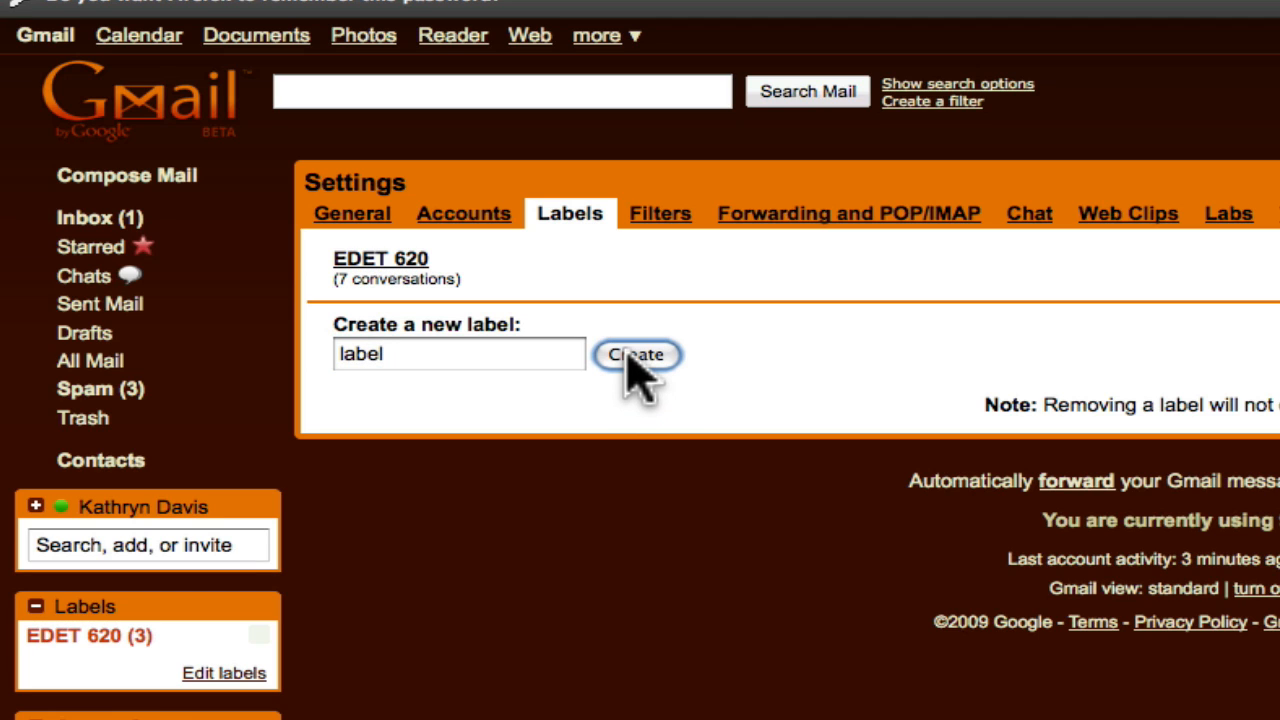
left_click(636, 355)
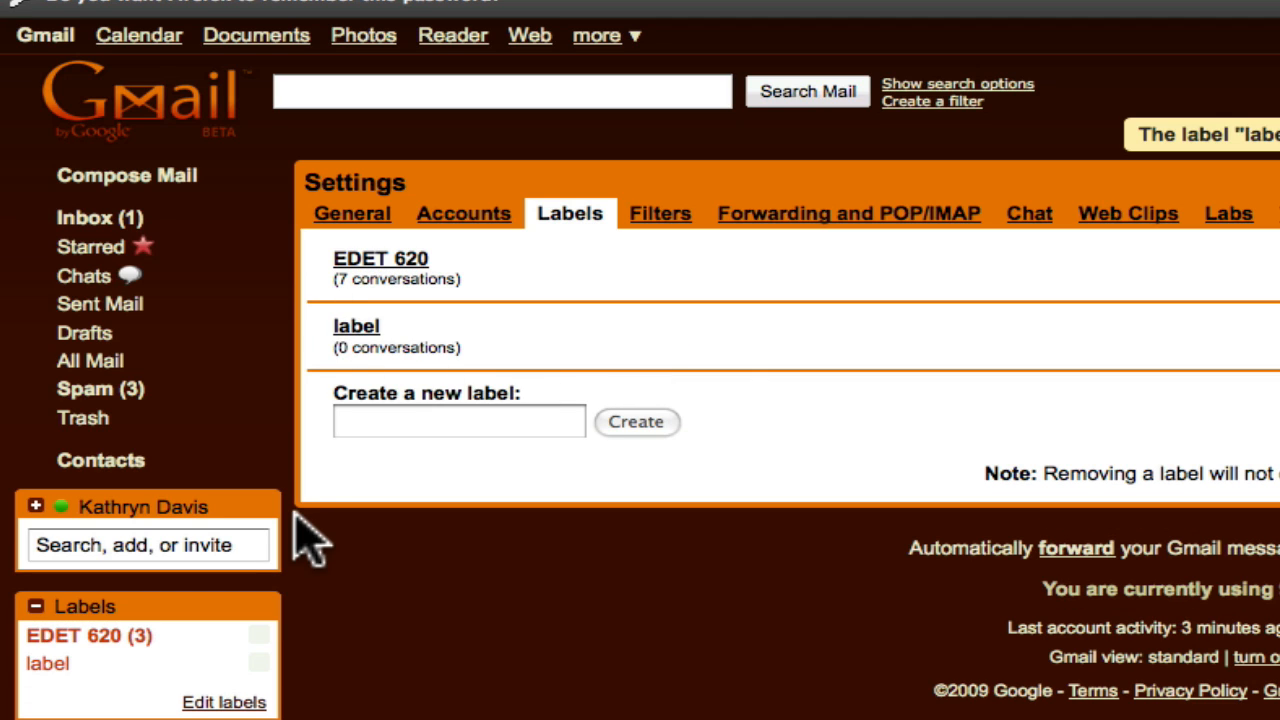
mouse_move(97, 220)
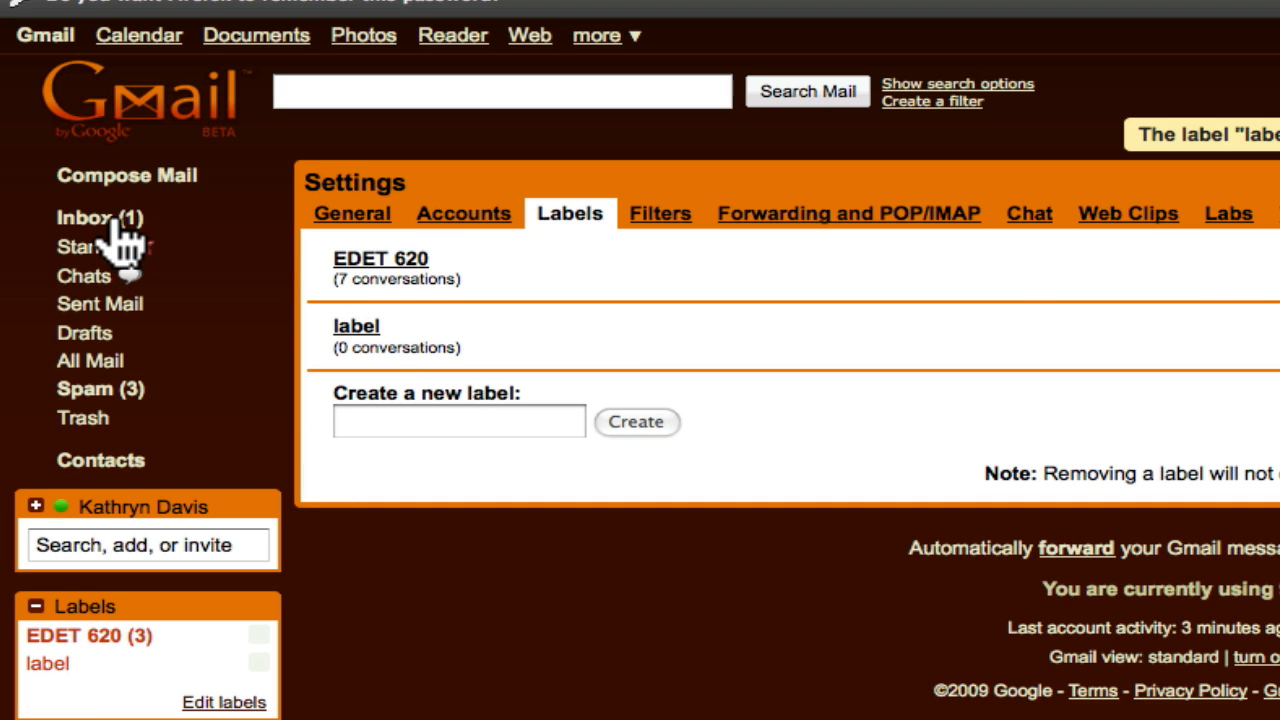
Step: Return to the inbox and show the More actions list of starring and muting options
left_click(85, 216)
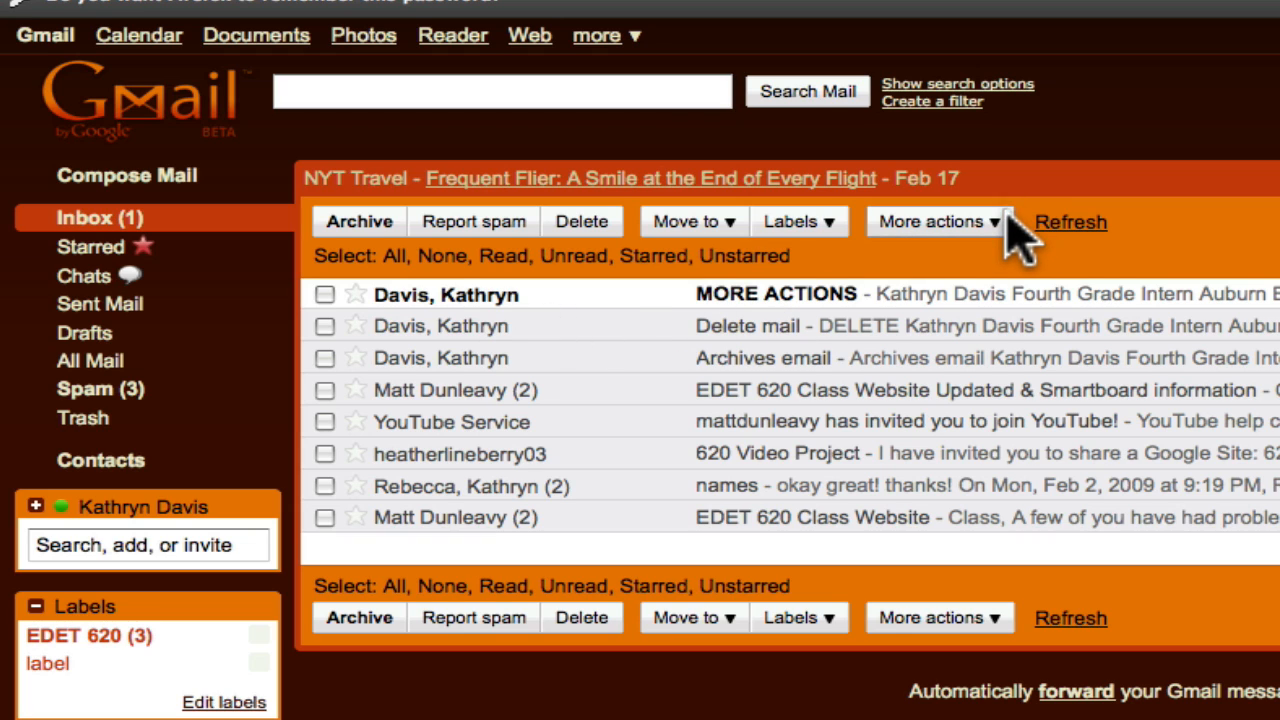
left_click(937, 221)
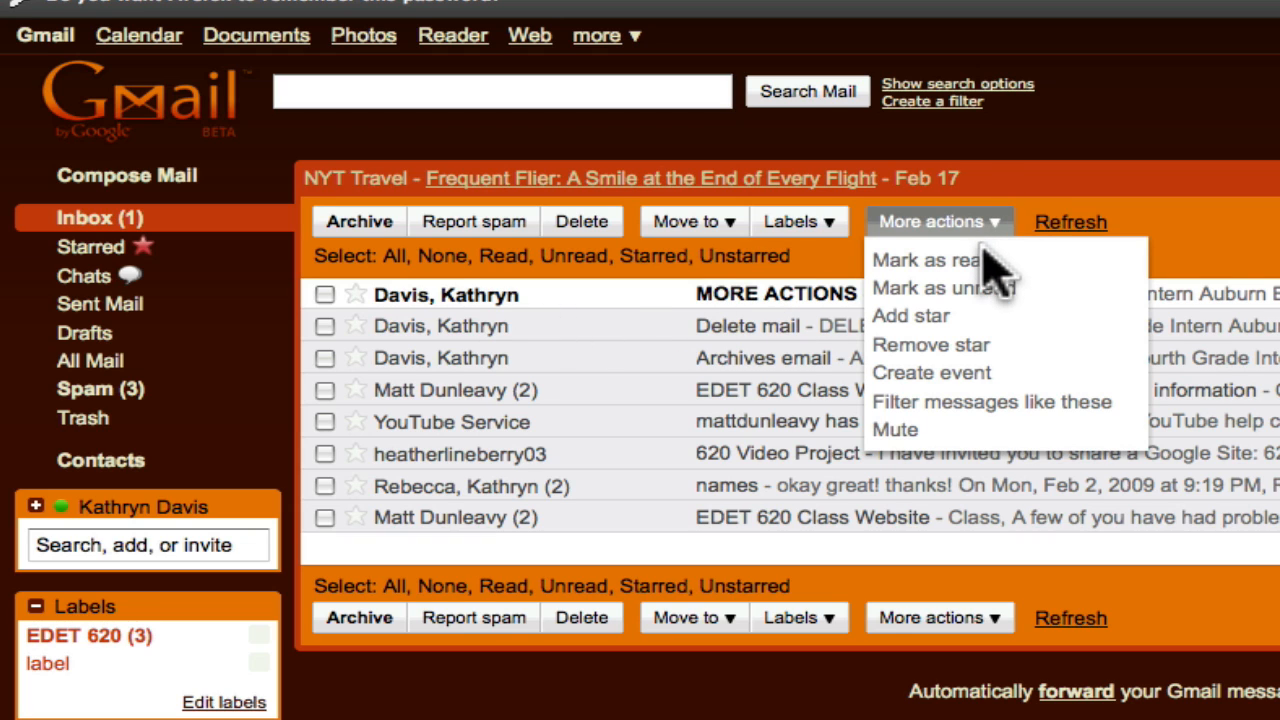
mouse_move(943, 333)
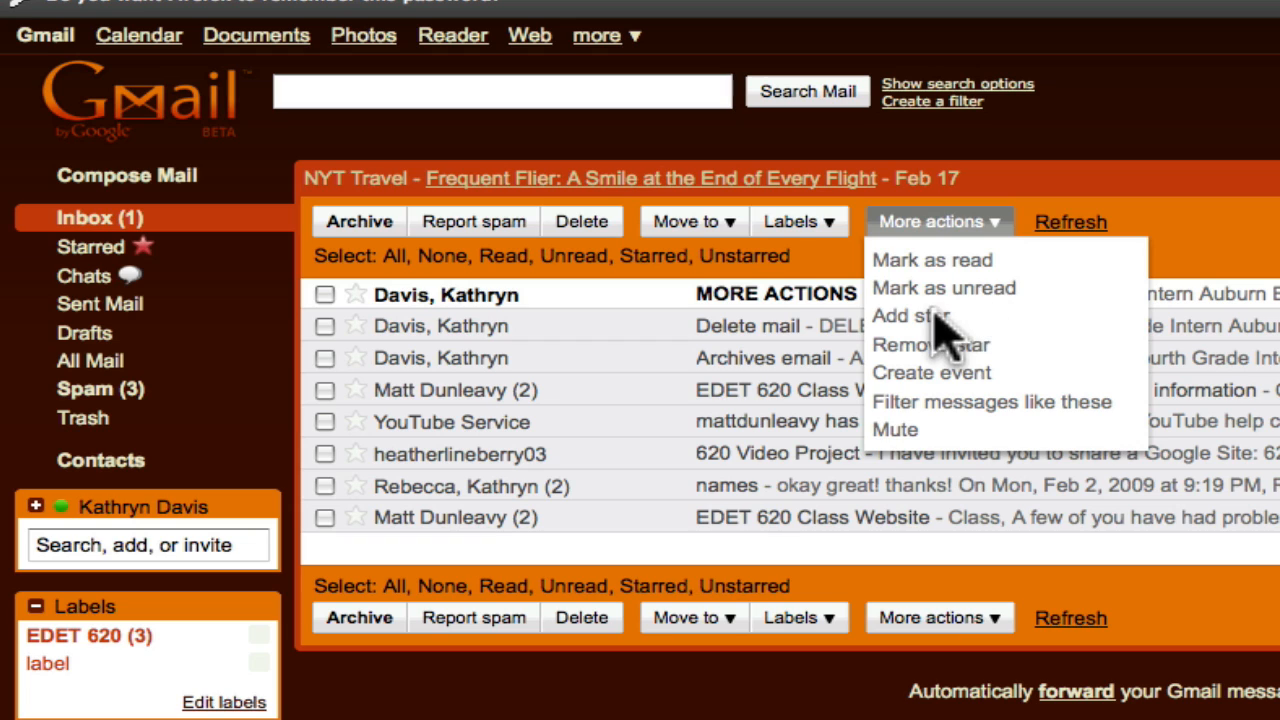
mouse_move(980, 400)
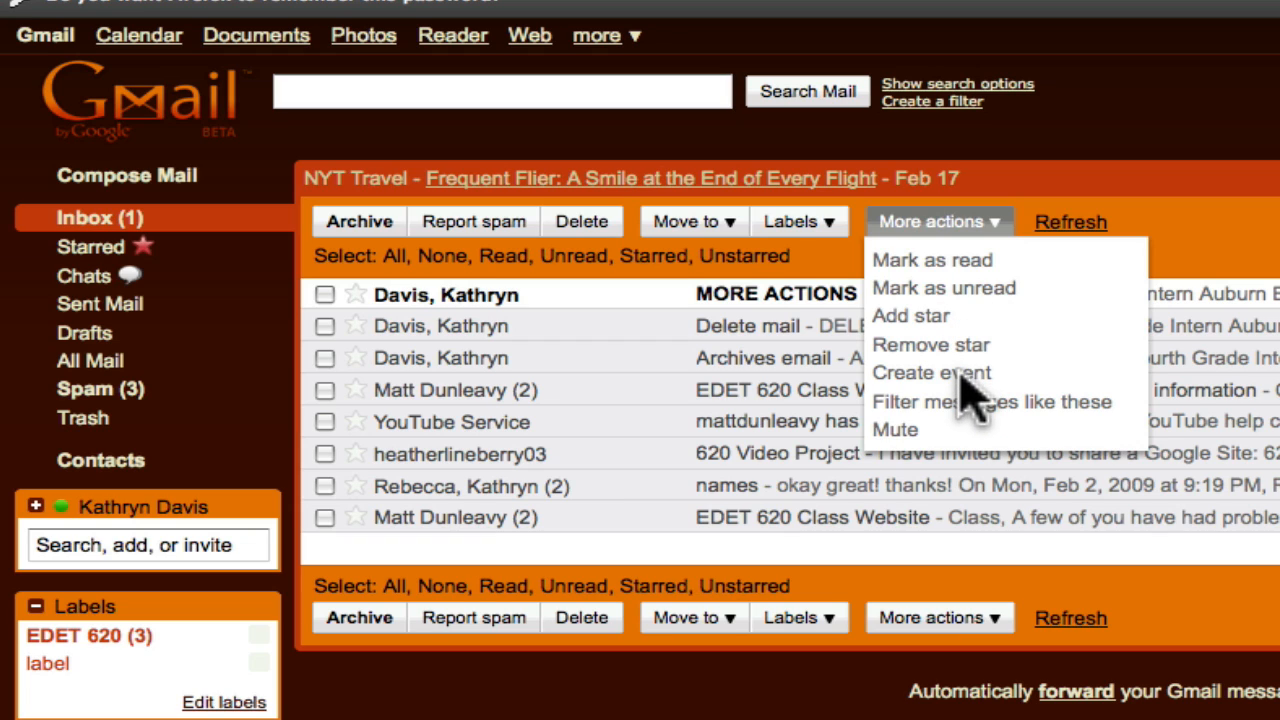
mouse_move(915, 430)
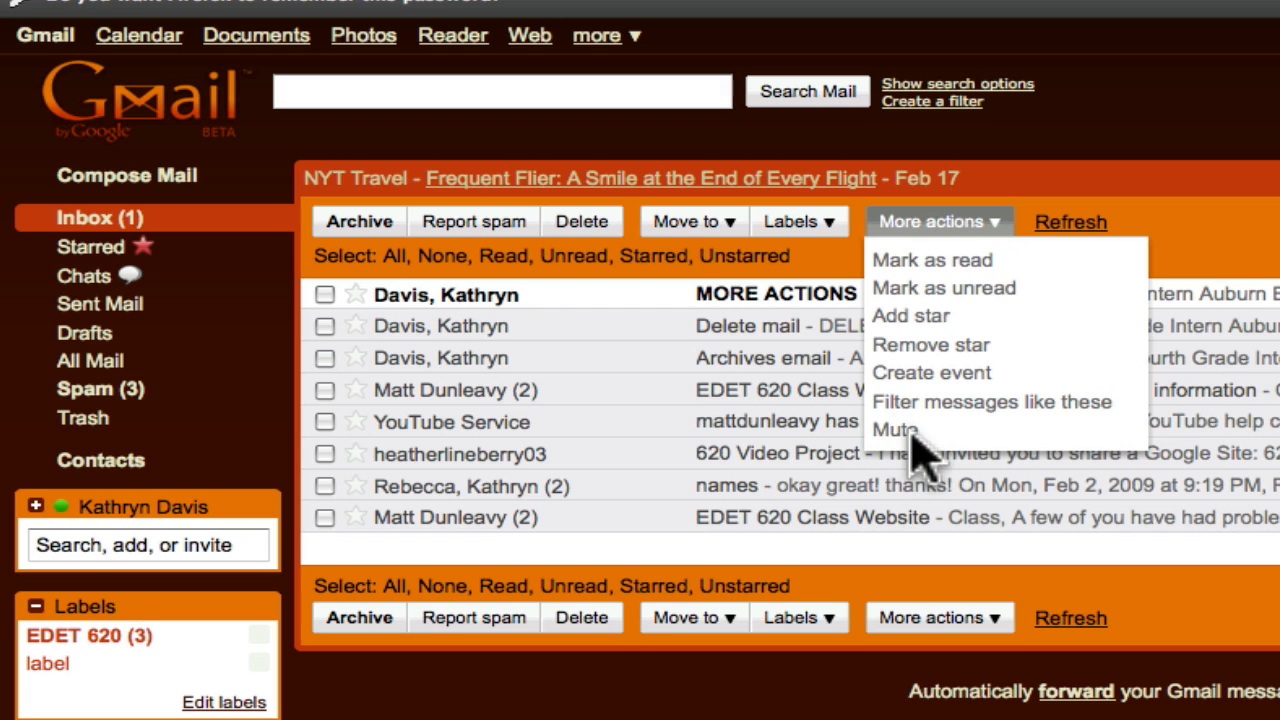
mouse_move(330, 305)
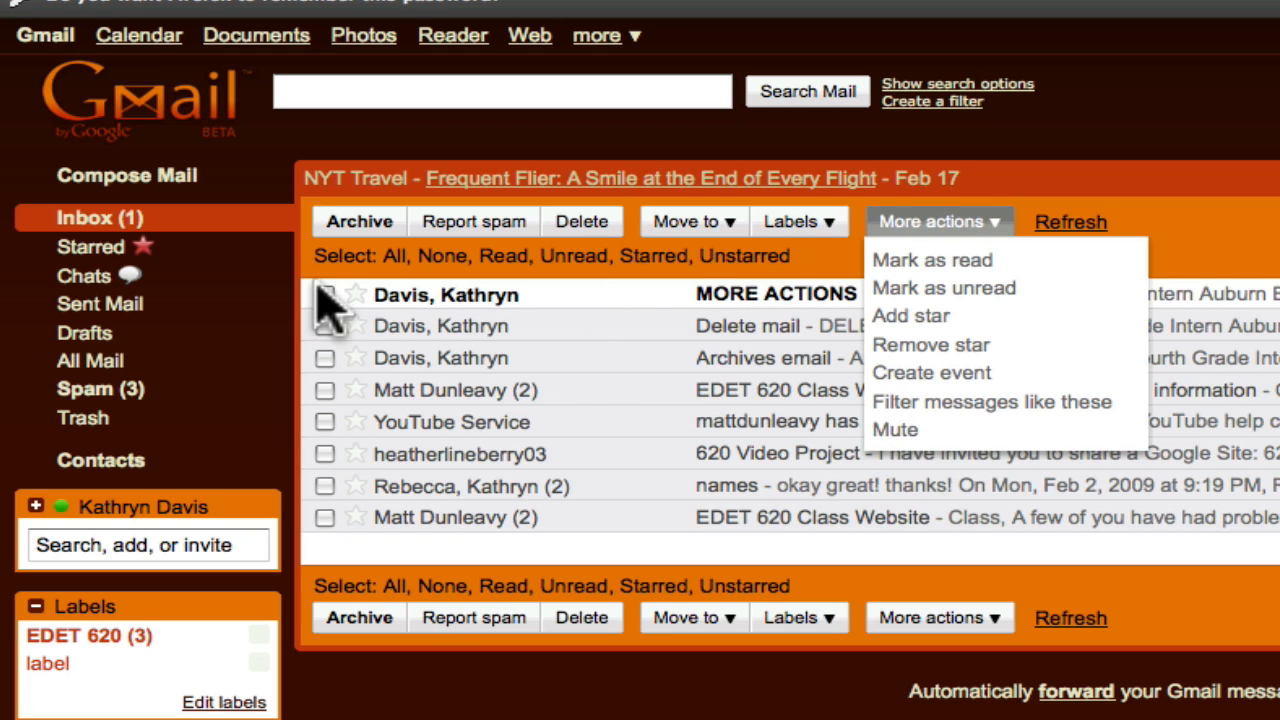
Step: Check the MORE ACTIONS conversation and add a star via More actions
left_click(326, 294)
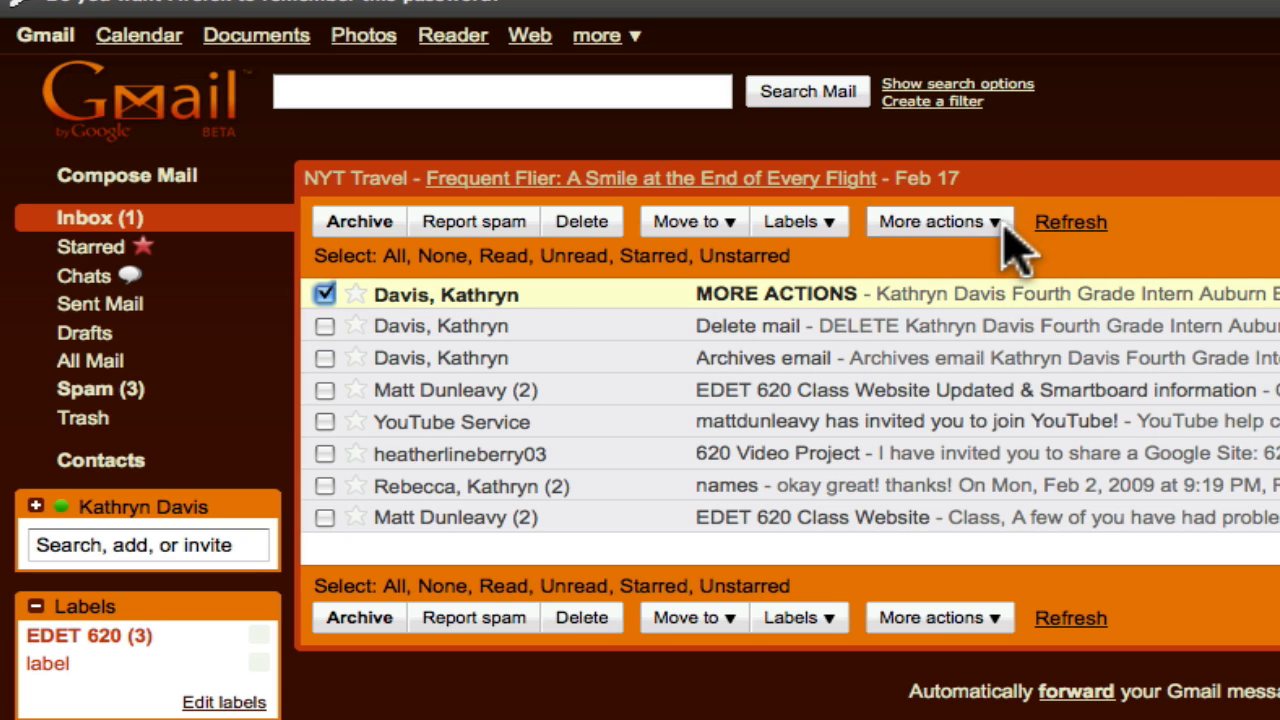
left_click(939, 221)
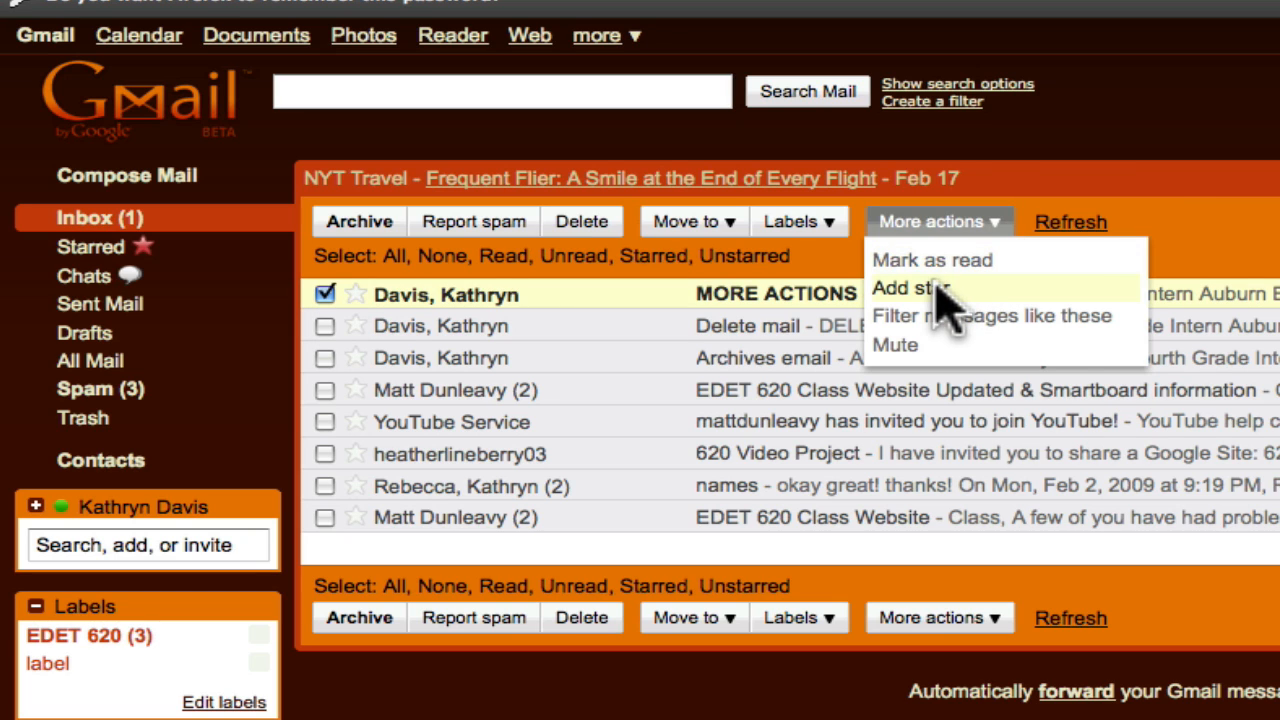
left_click(916, 287)
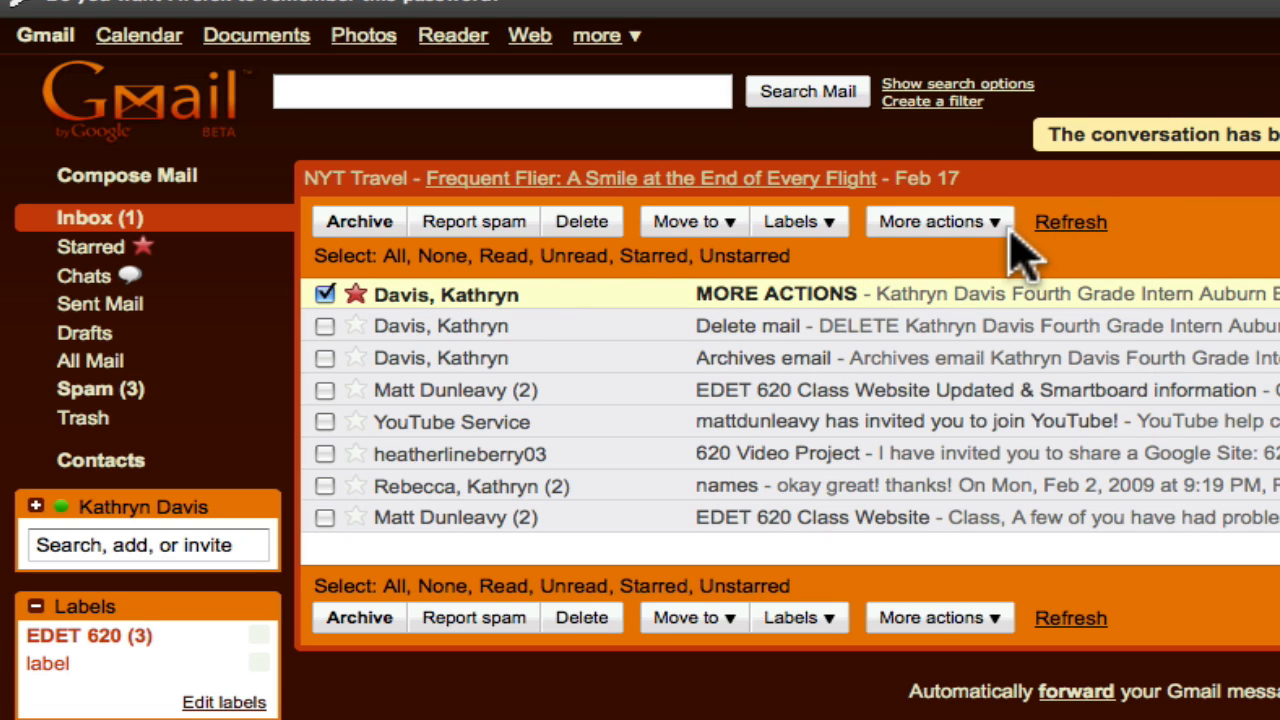
Step: Reopen the More actions list to show the Mute option
left_click(938, 221)
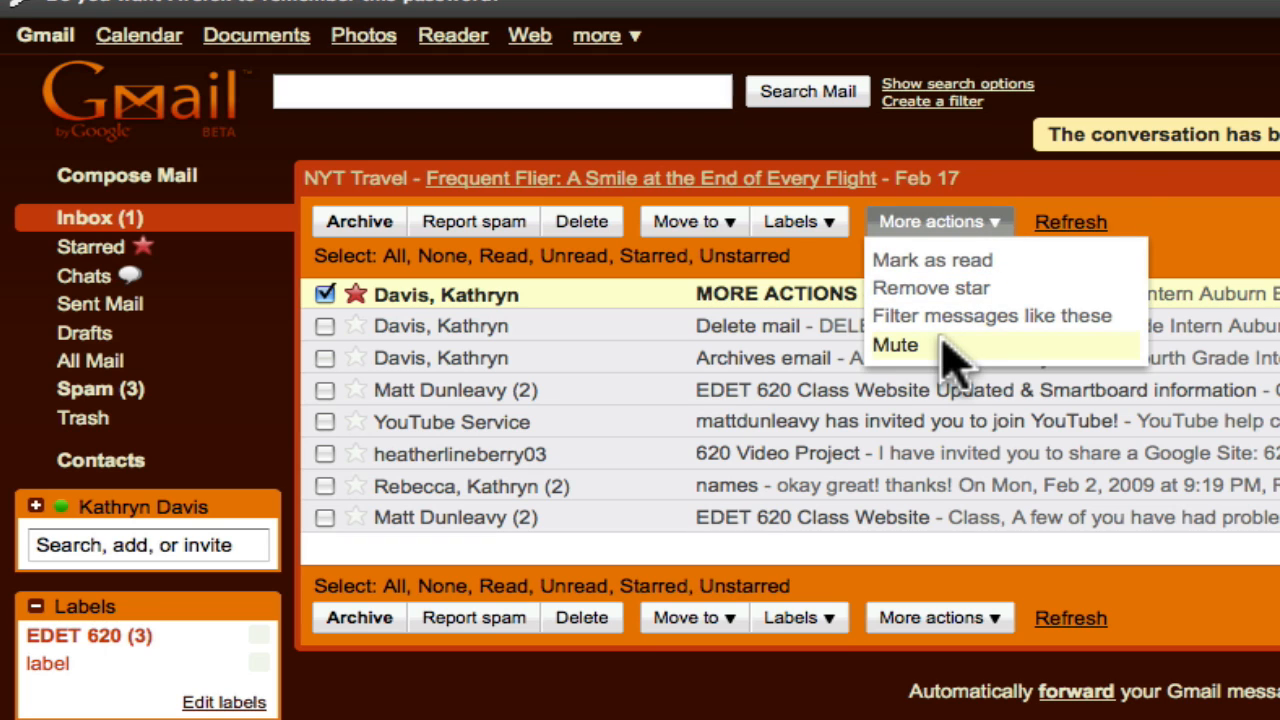
left_click(895, 344)
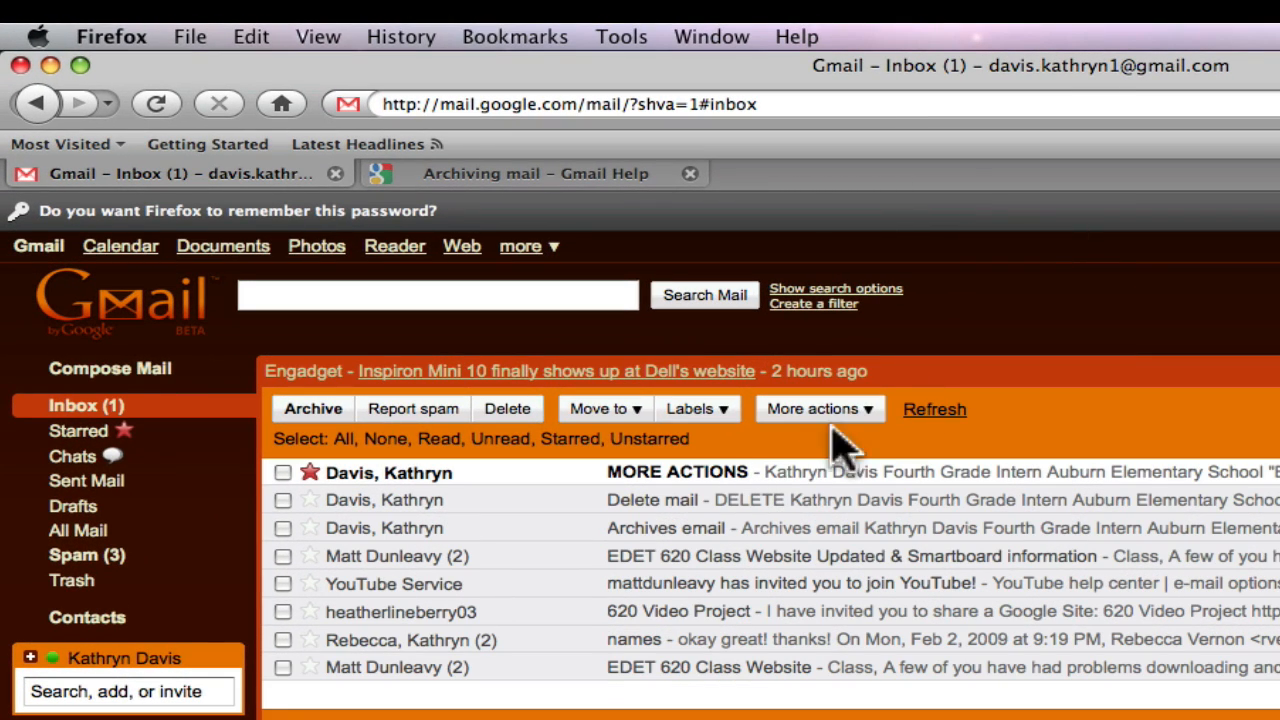
left_click(818, 409)
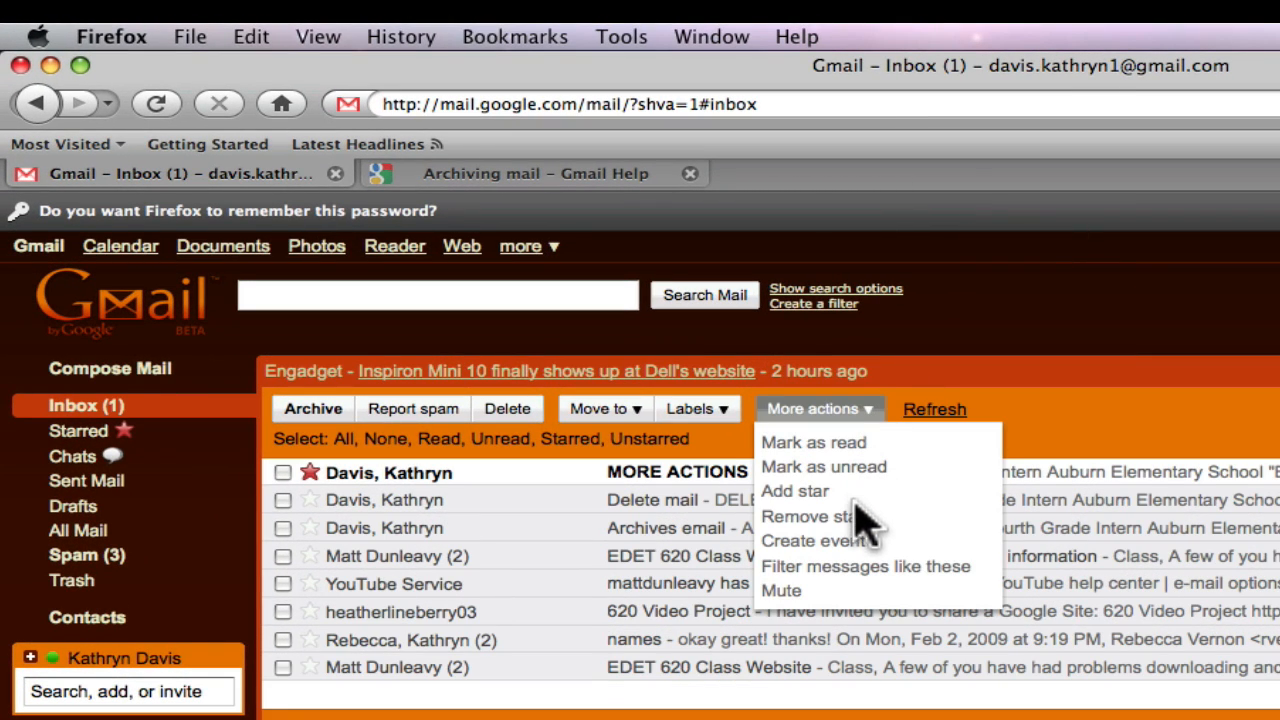
mouse_move(707, 531)
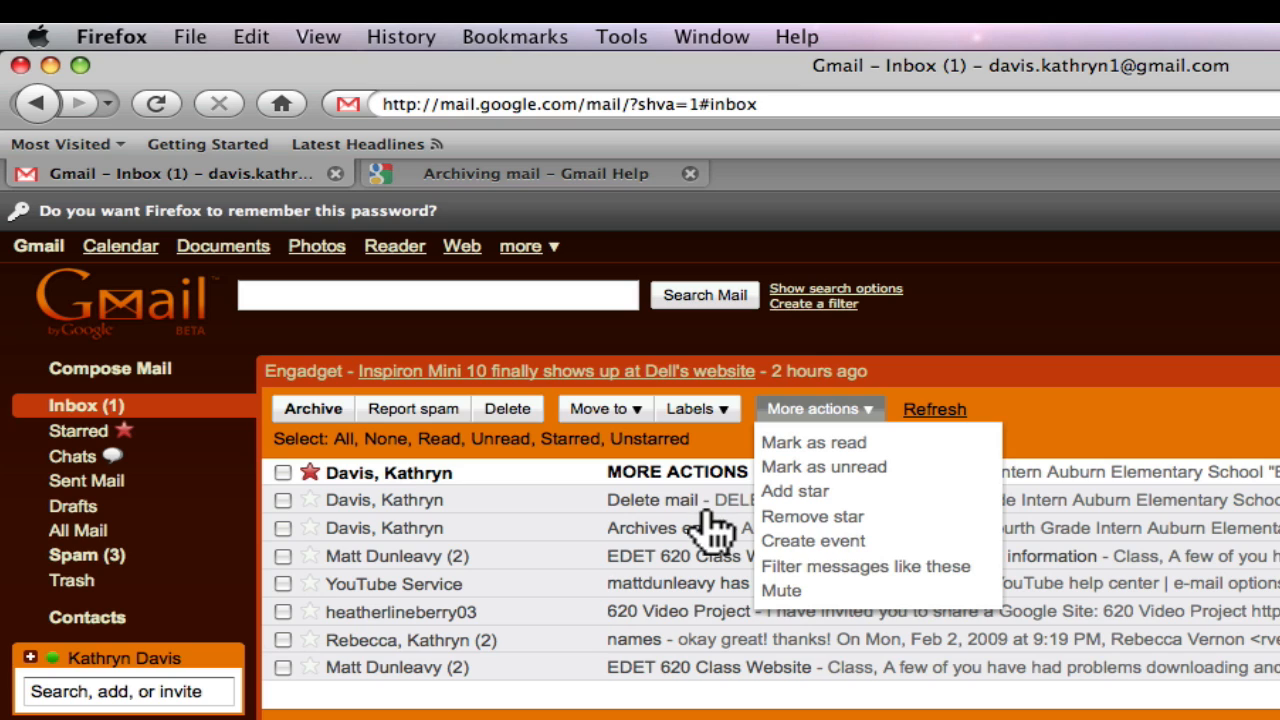
mouse_move(895, 430)
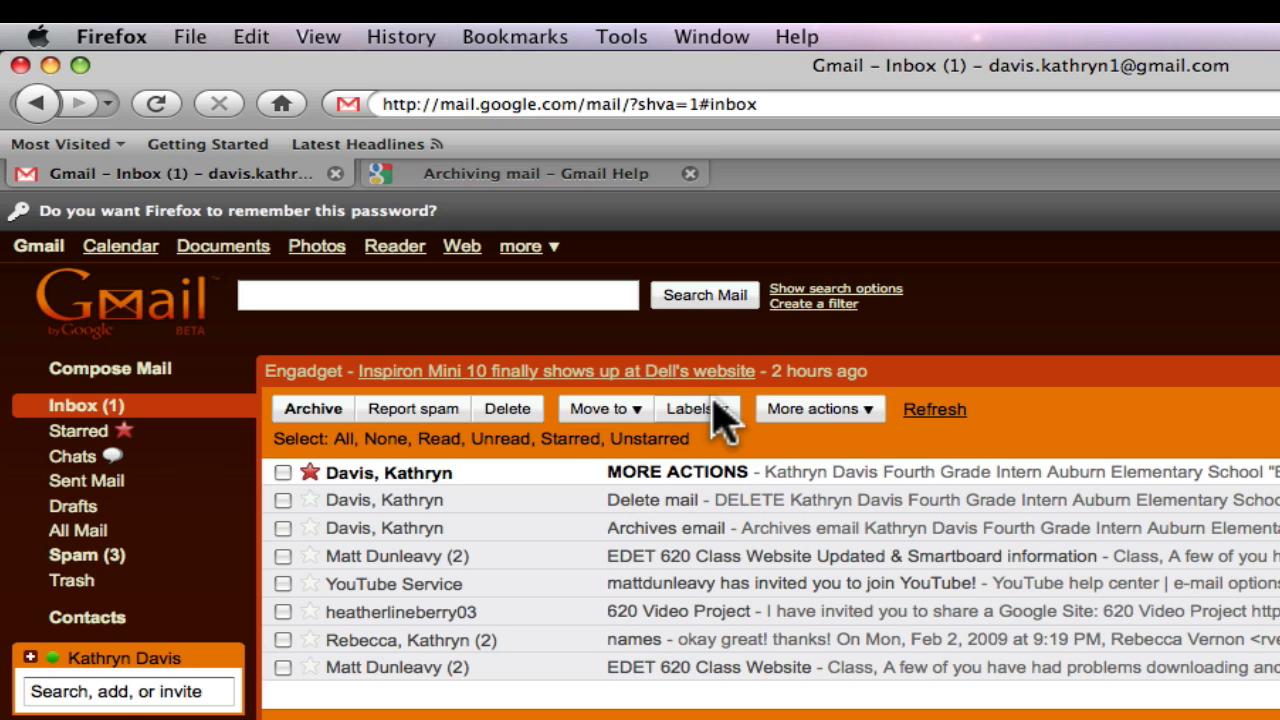
mouse_move(845, 450)
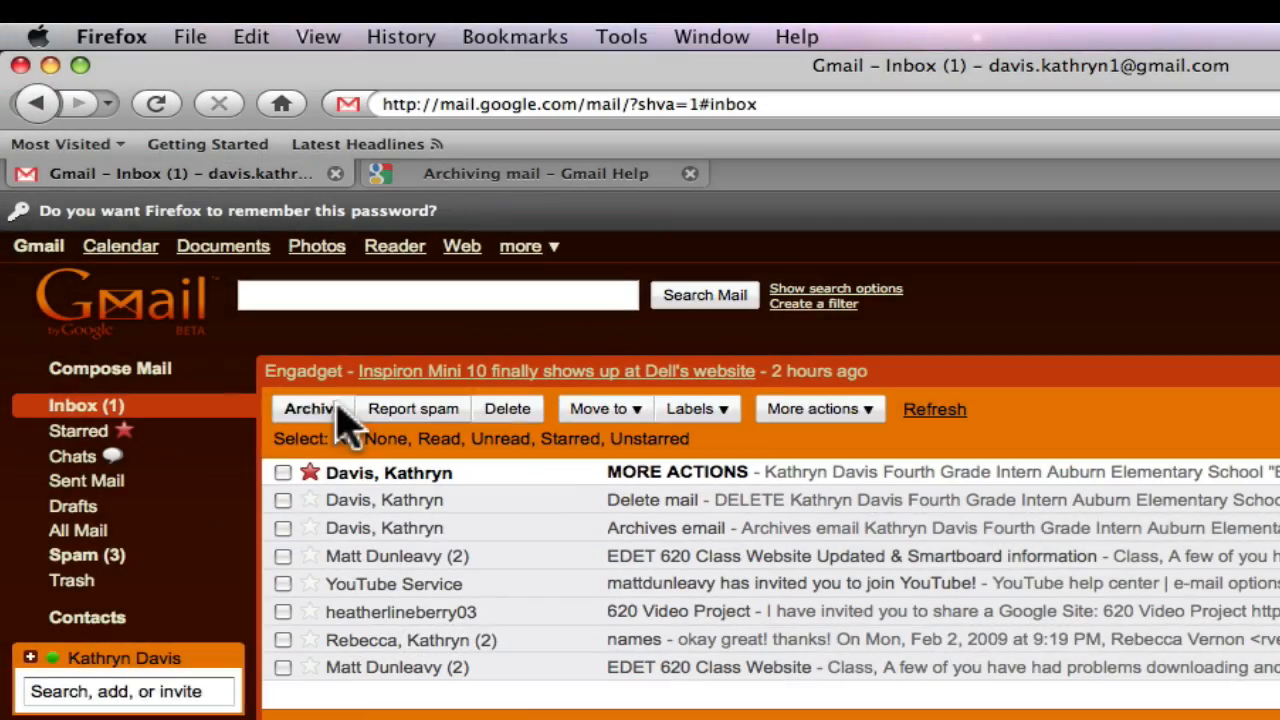
Step: Use Select All, then None, then Starred to single out the MORE ACTIONS conversation
left_click(348, 439)
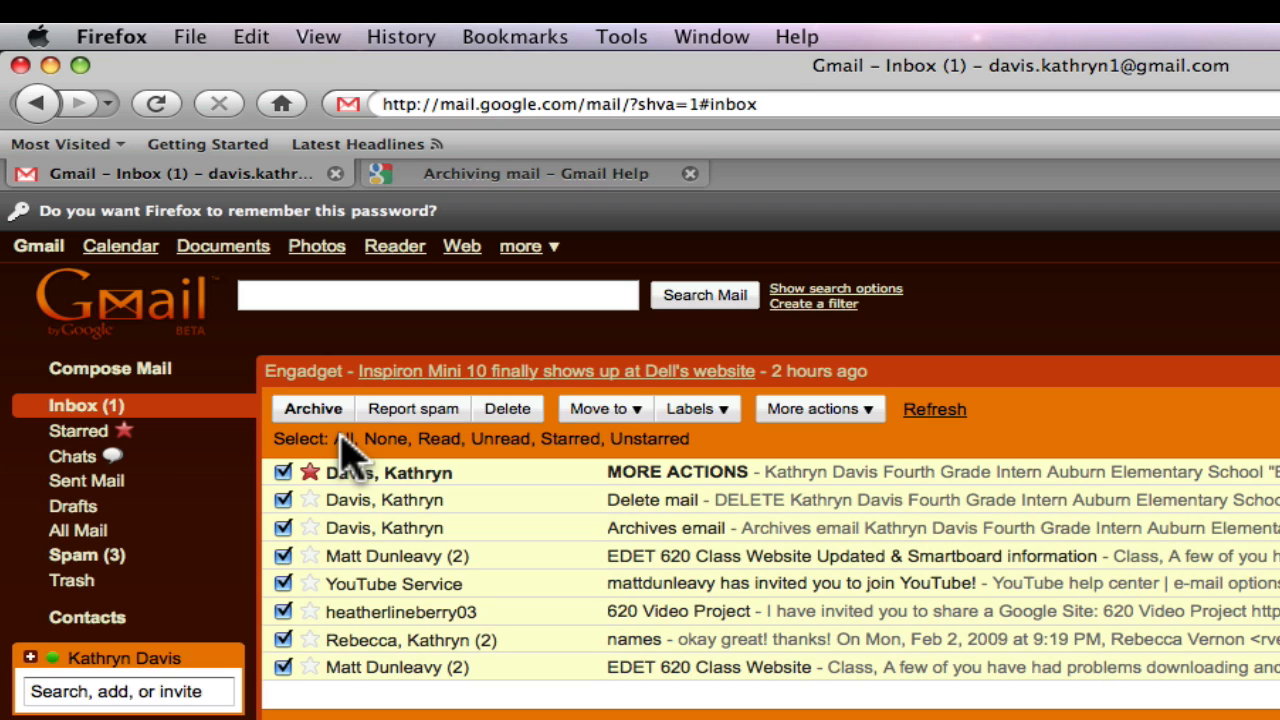
mouse_move(285, 595)
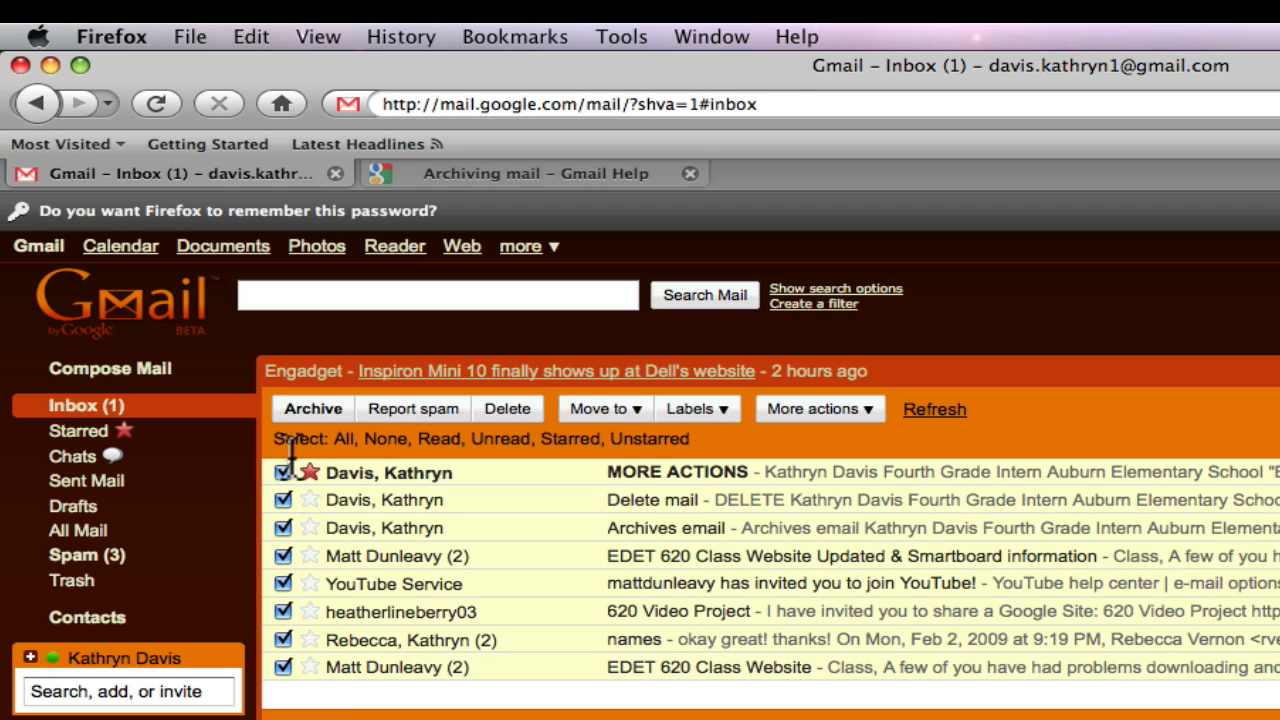
mouse_move(401, 439)
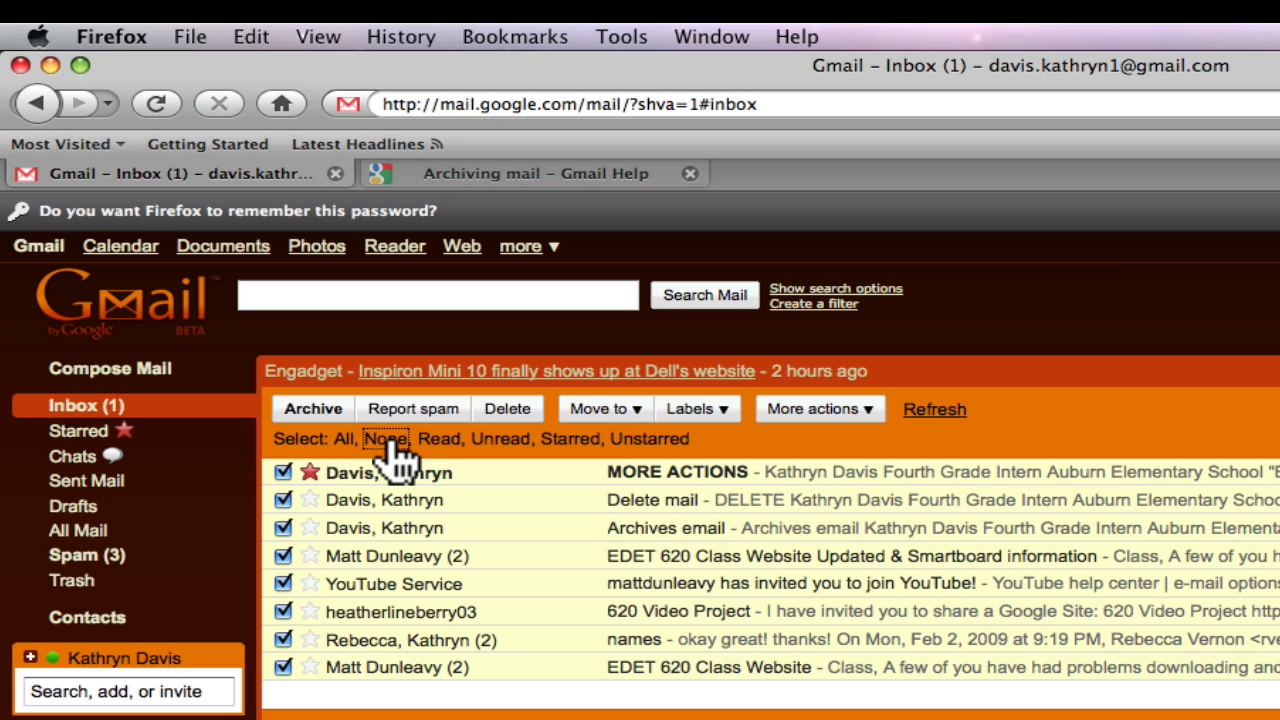
left_click(404, 439)
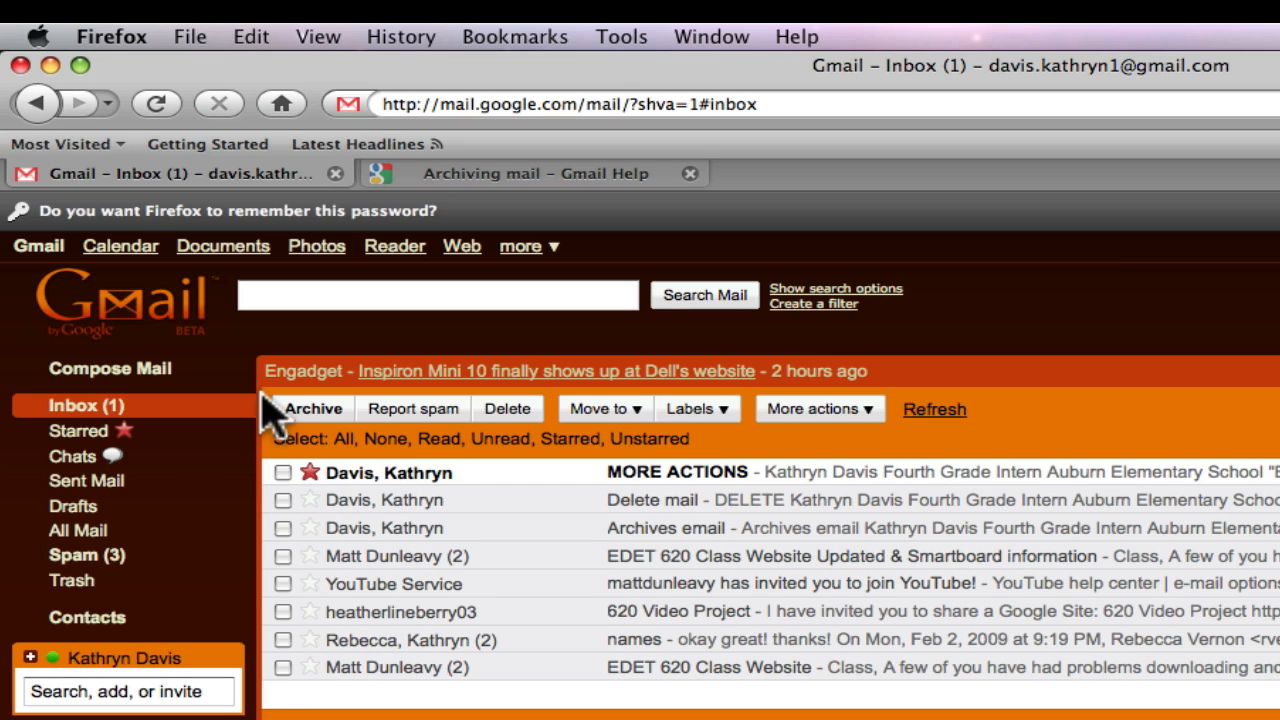
mouse_move(435, 505)
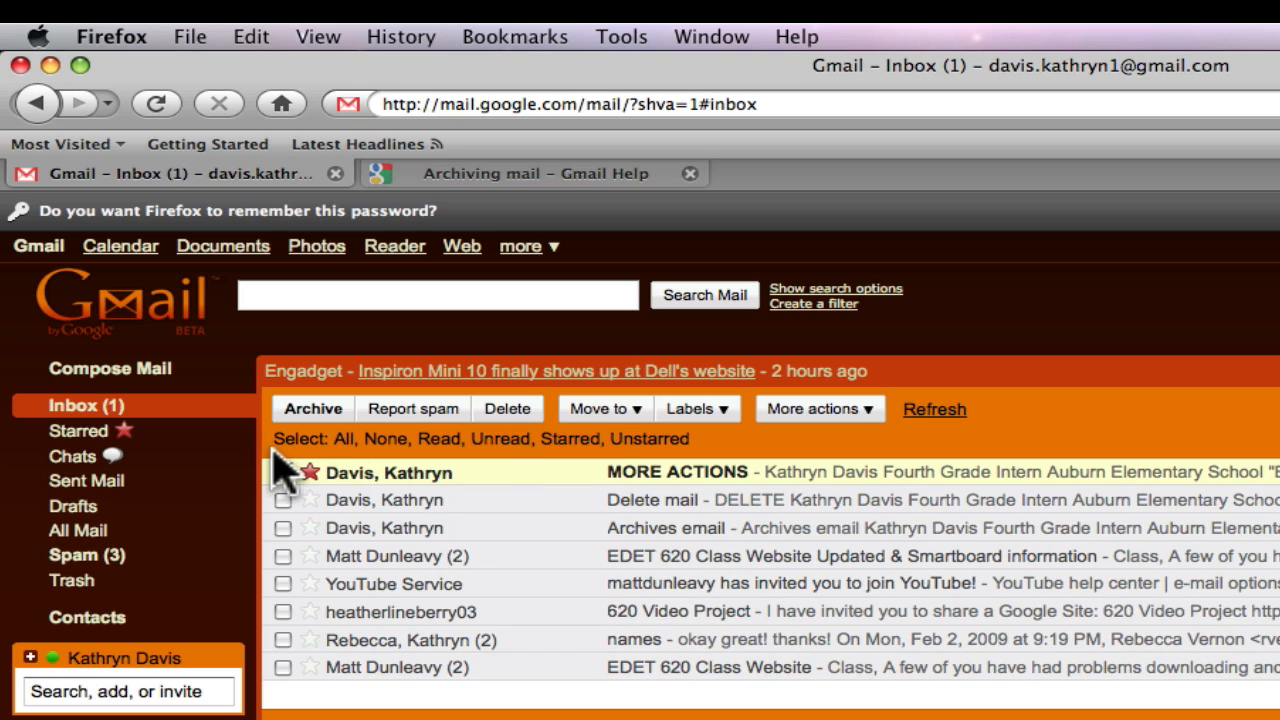
left_click(283, 472)
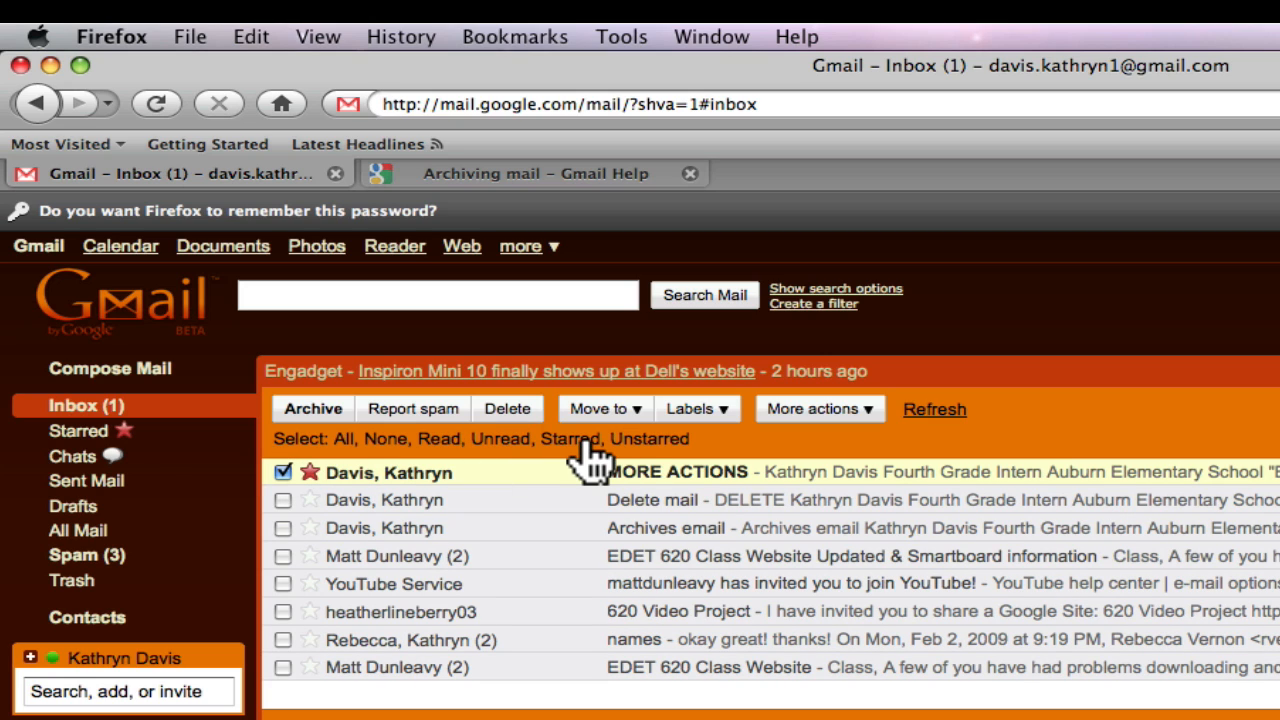
left_click(283, 472)
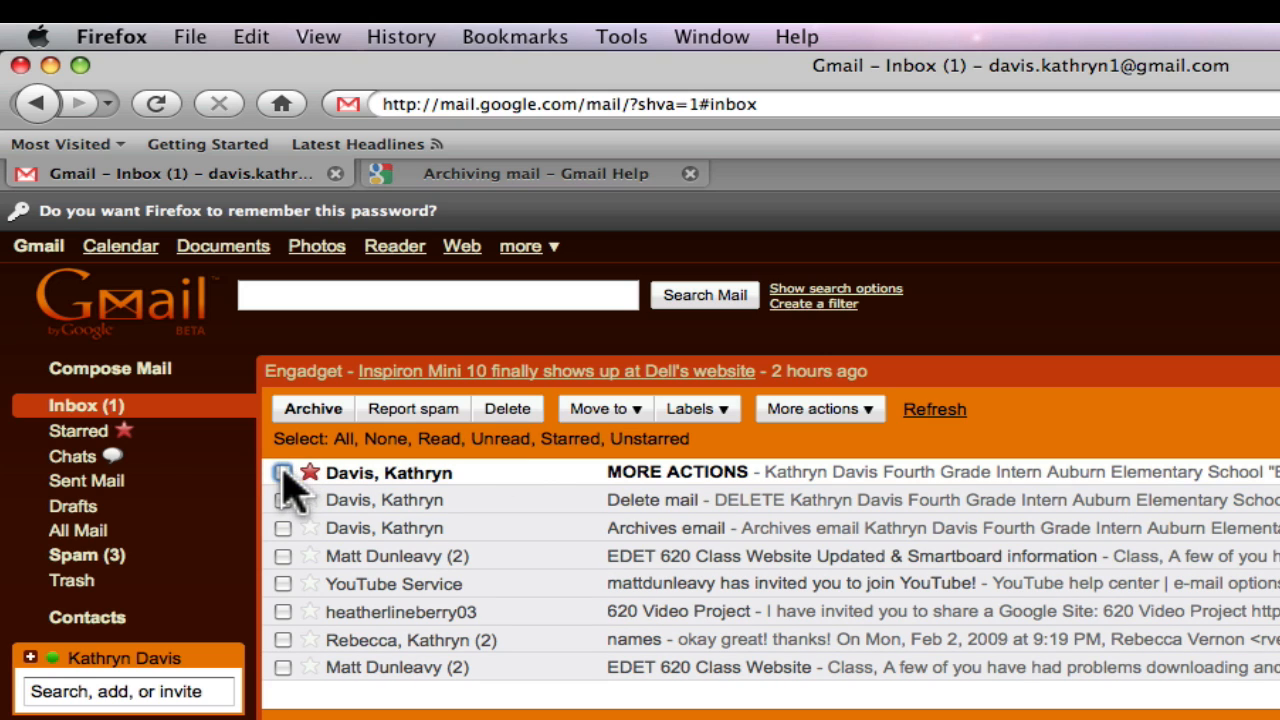
left_click(283, 472)
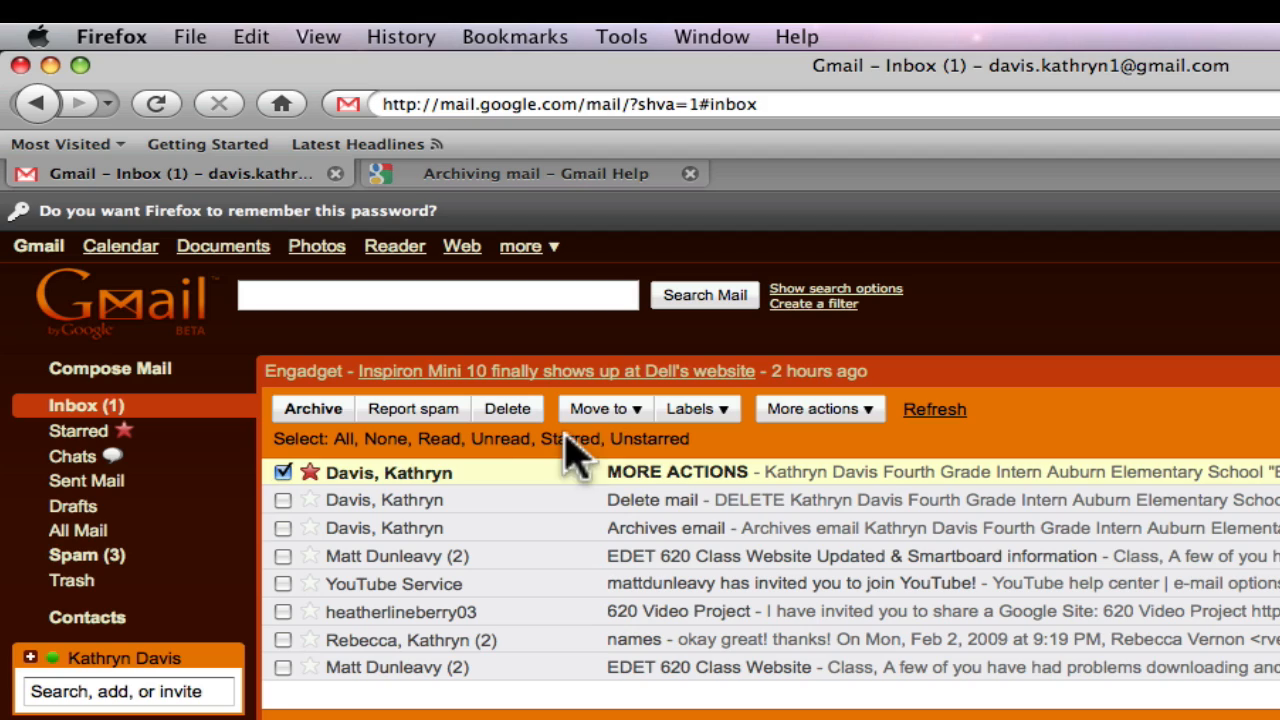